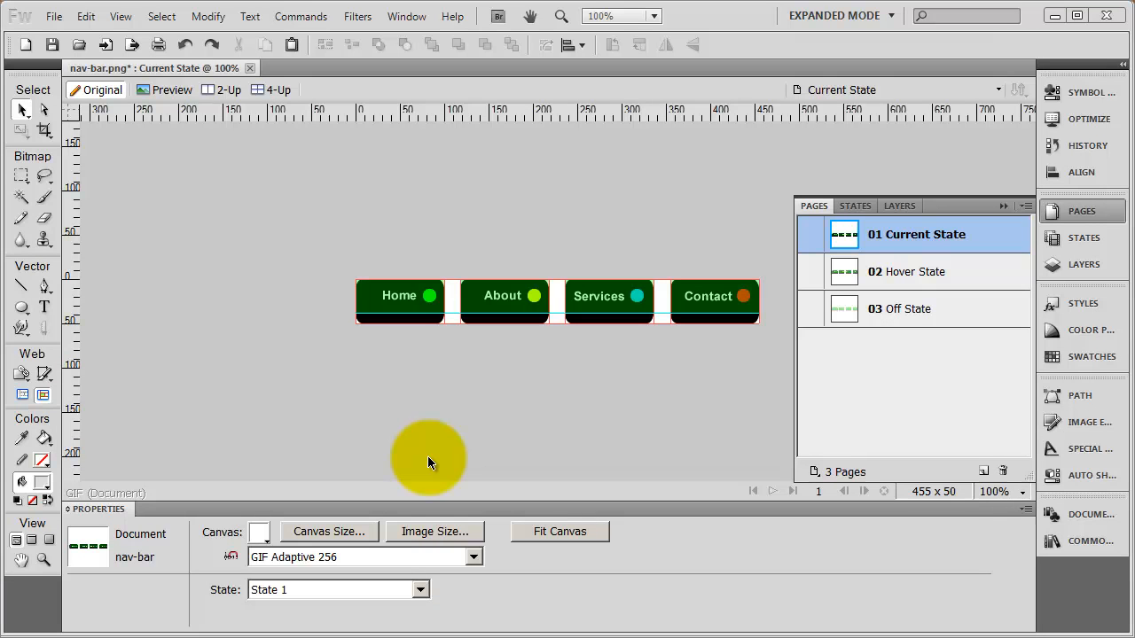
{"action": "mouse_move", "coordinate": [293, 125]}
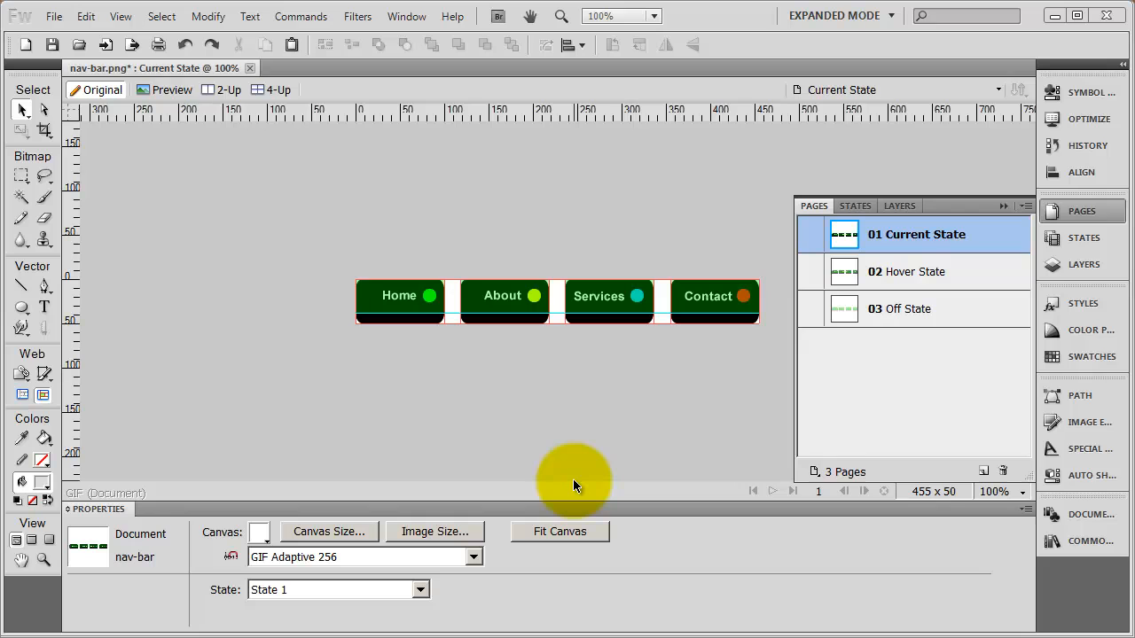
- Bring up the Export dialog for the nav-bar document from the File menu
{"action": "left_click", "coordinate": [709, 296]}
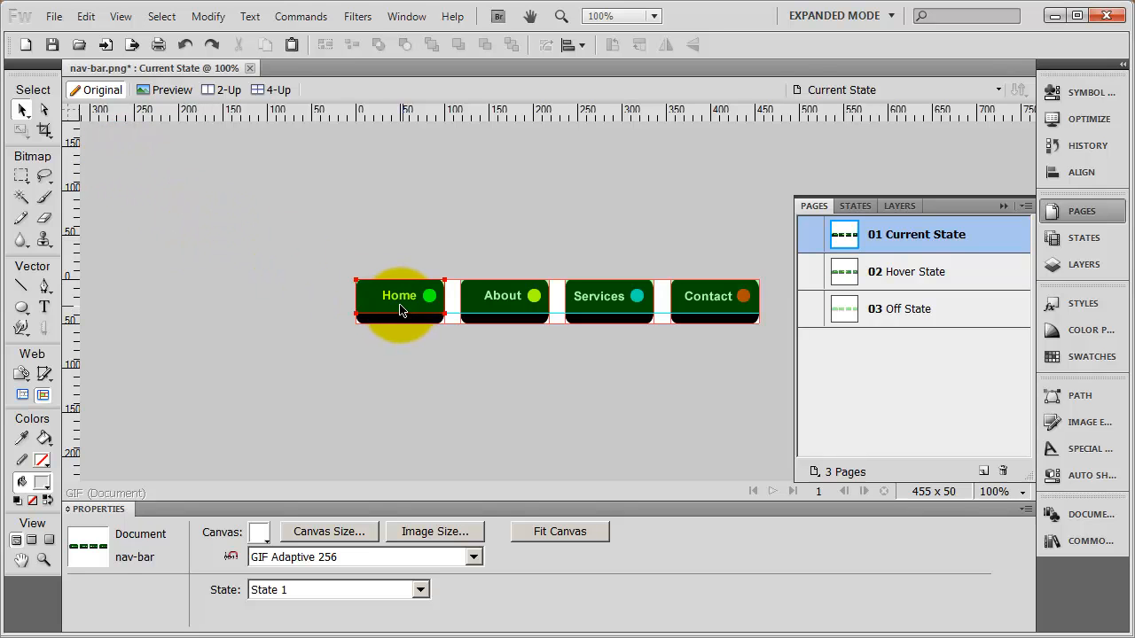
{"action": "left_click", "coordinate": [399, 294]}
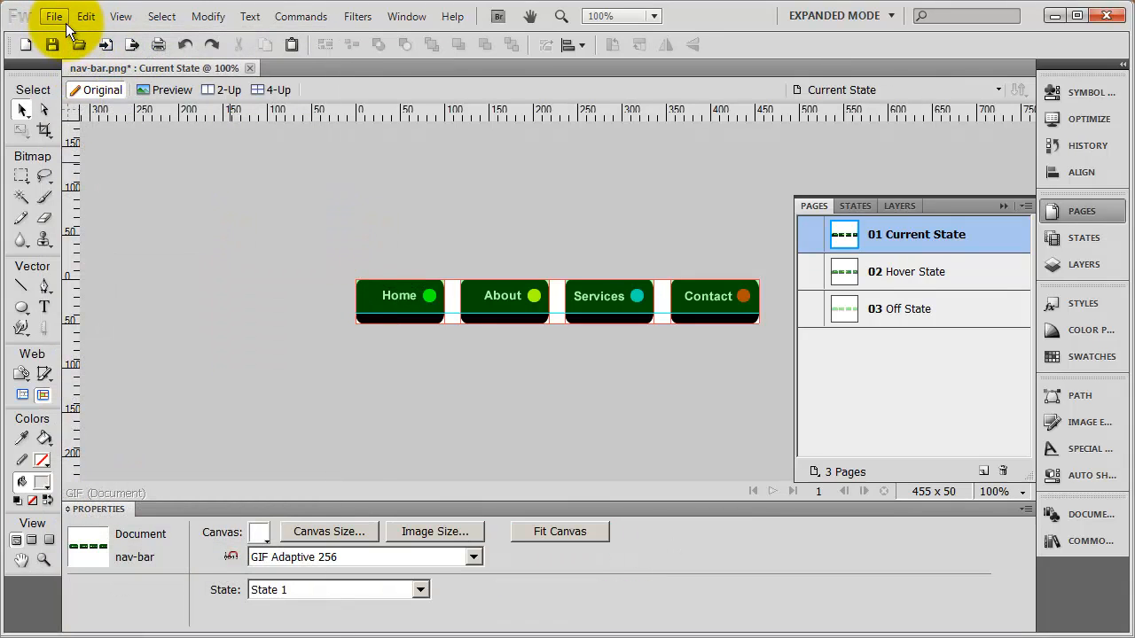
{"action": "left_click", "coordinate": [54, 15]}
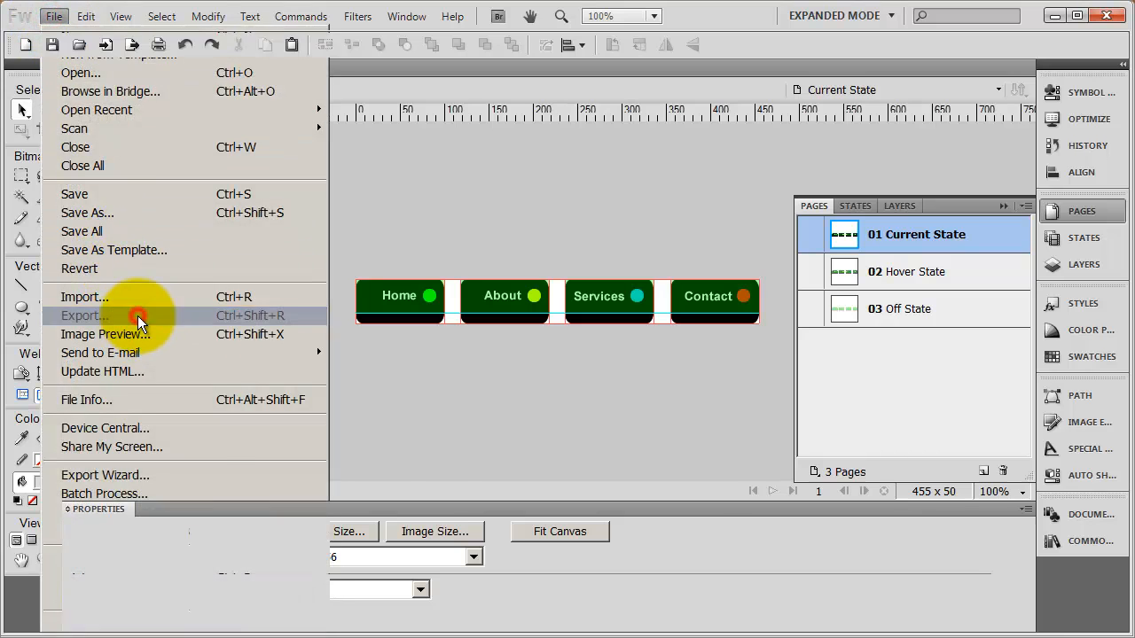
{"action": "left_click", "coordinate": [85, 316]}
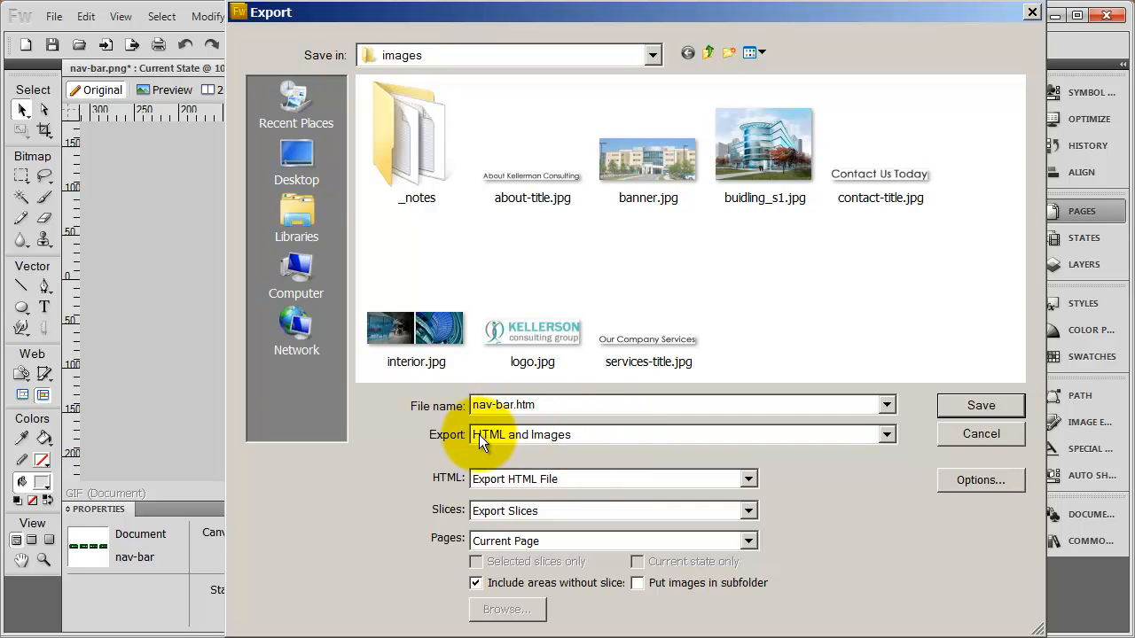
{"action": "mouse_move", "coordinate": [549, 447]}
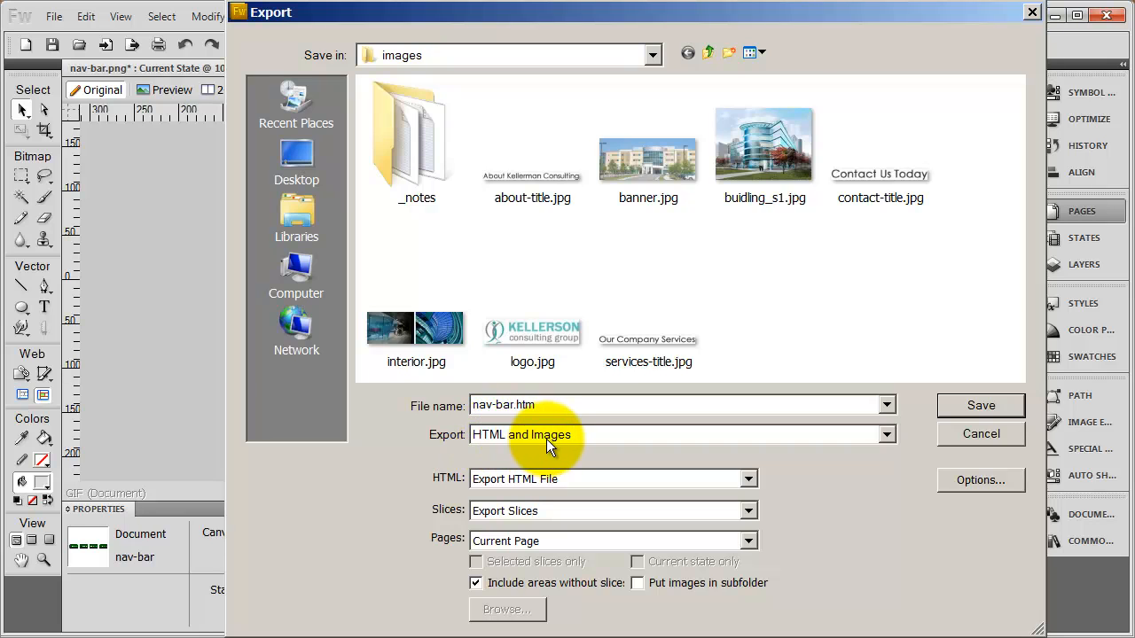
- Try Images Only in the Export type list, then leave it on HTML and Images
{"action": "left_click", "coordinate": [885, 435]}
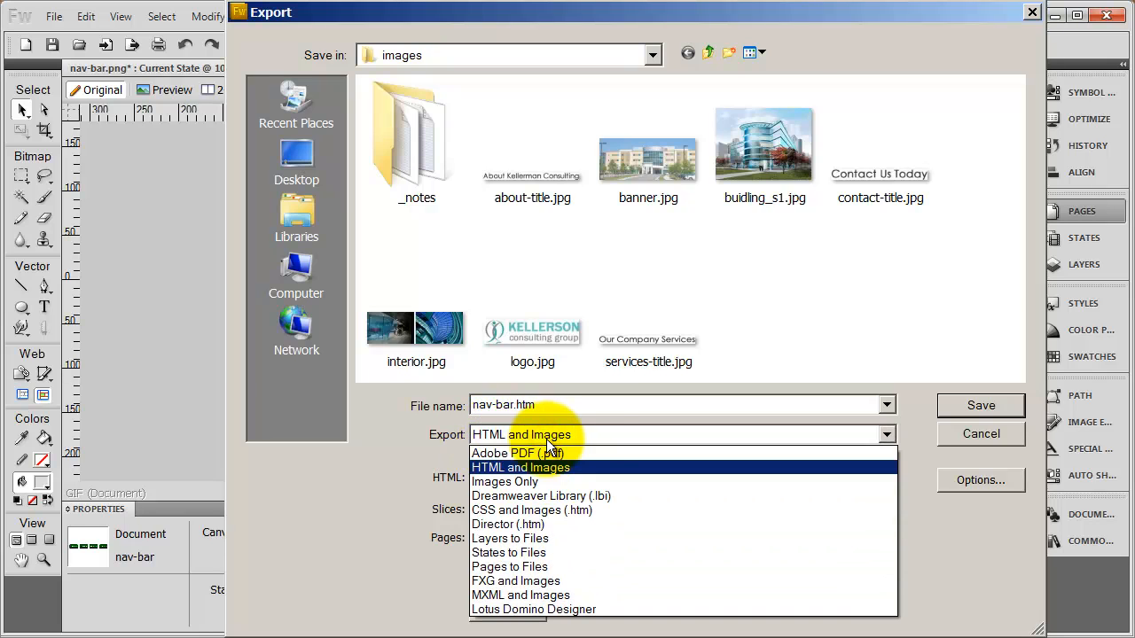
{"action": "left_click", "coordinate": [521, 468]}
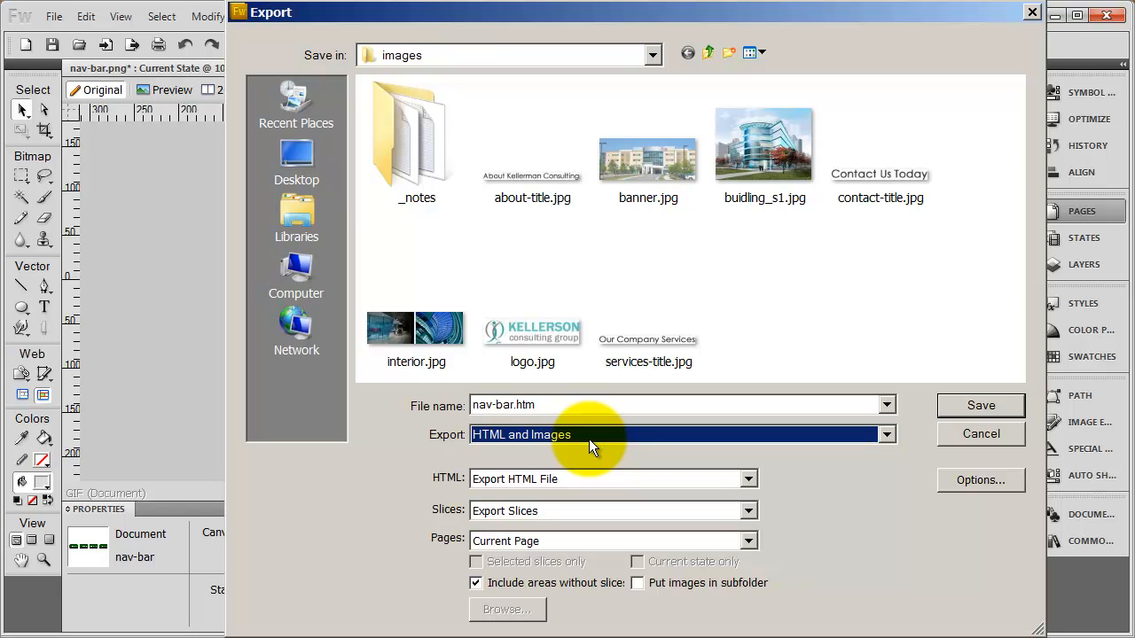
{"action": "left_click", "coordinate": [884, 435]}
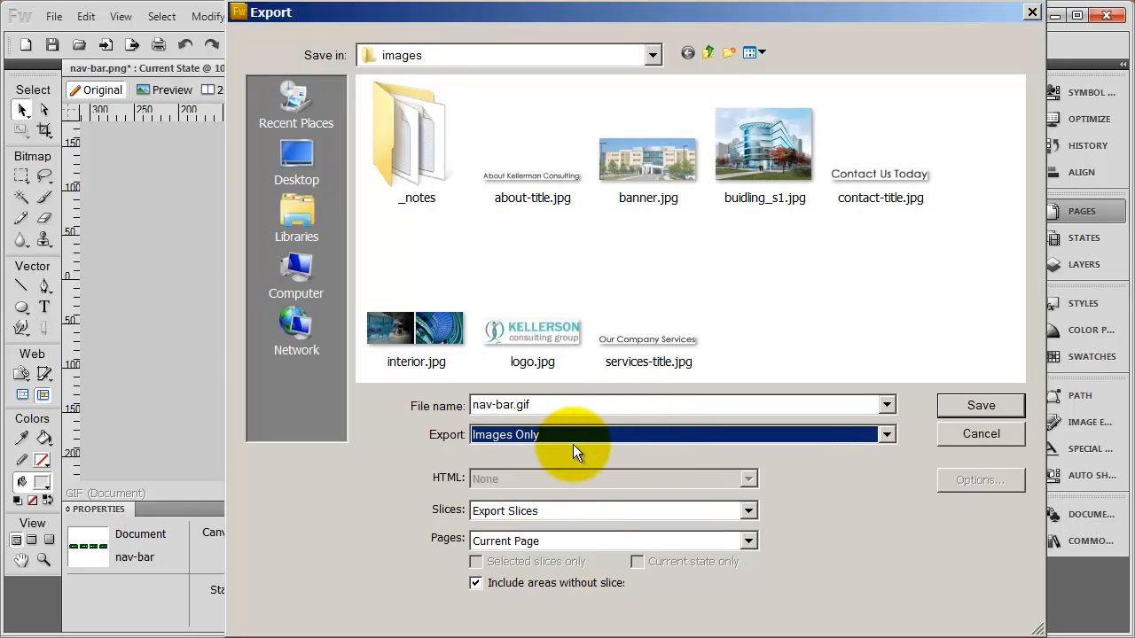
{"action": "left_click", "coordinate": [885, 435]}
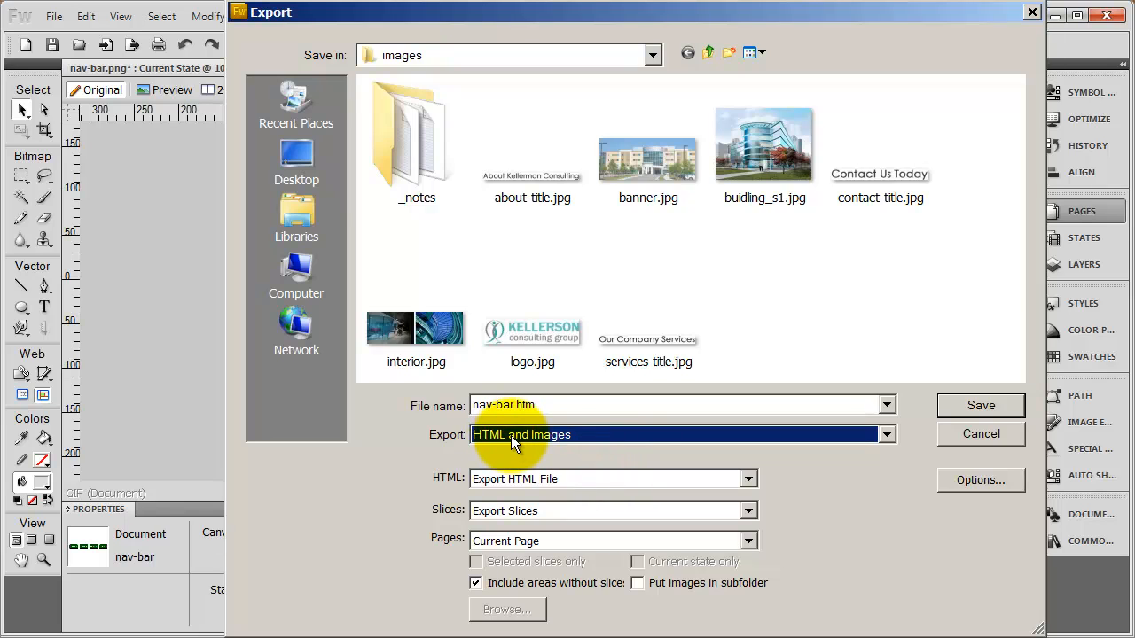
{"action": "mouse_move", "coordinate": [411, 478]}
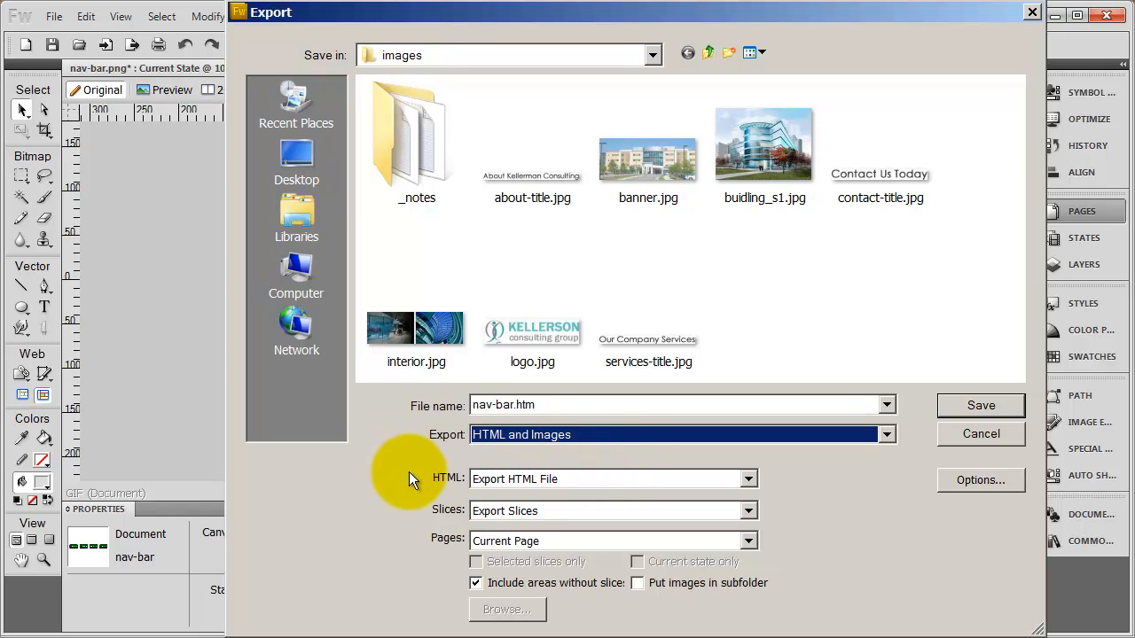
{"action": "mouse_move", "coordinate": [440, 516]}
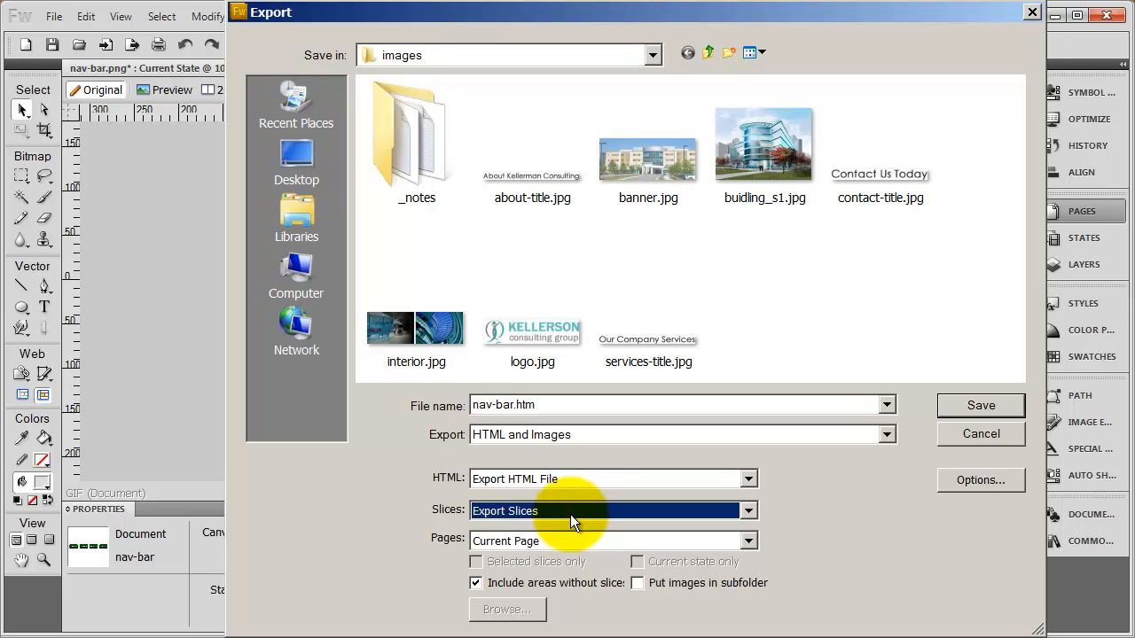
{"action": "mouse_move", "coordinate": [518, 542]}
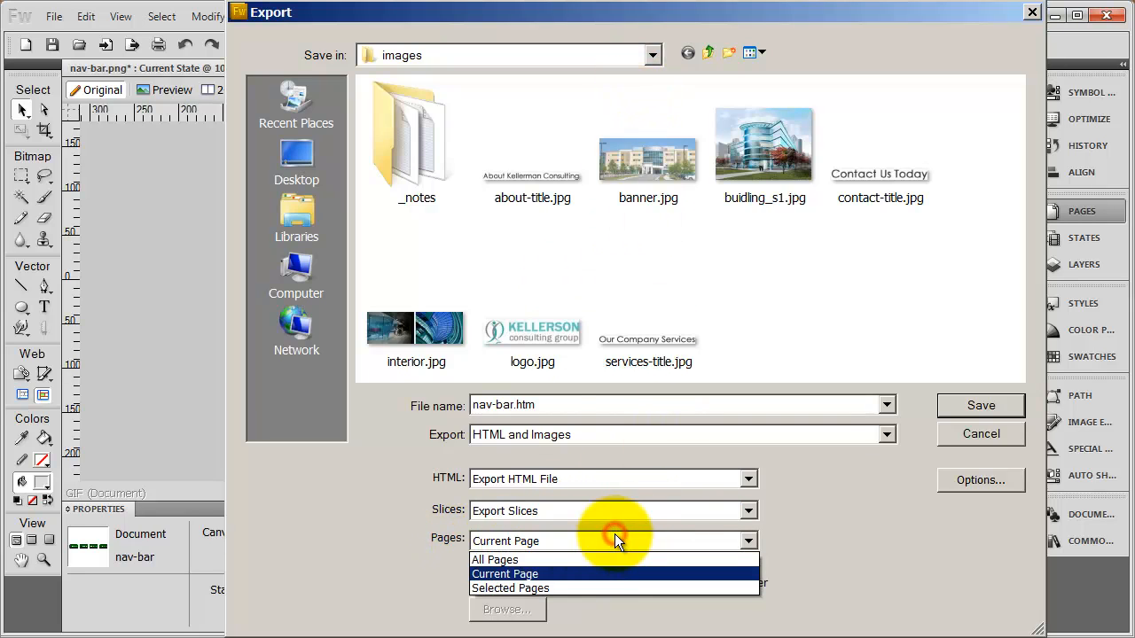
- Set Pages to All Pages and turn off 'Include areas without slices'
{"action": "left_click", "coordinate": [494, 560]}
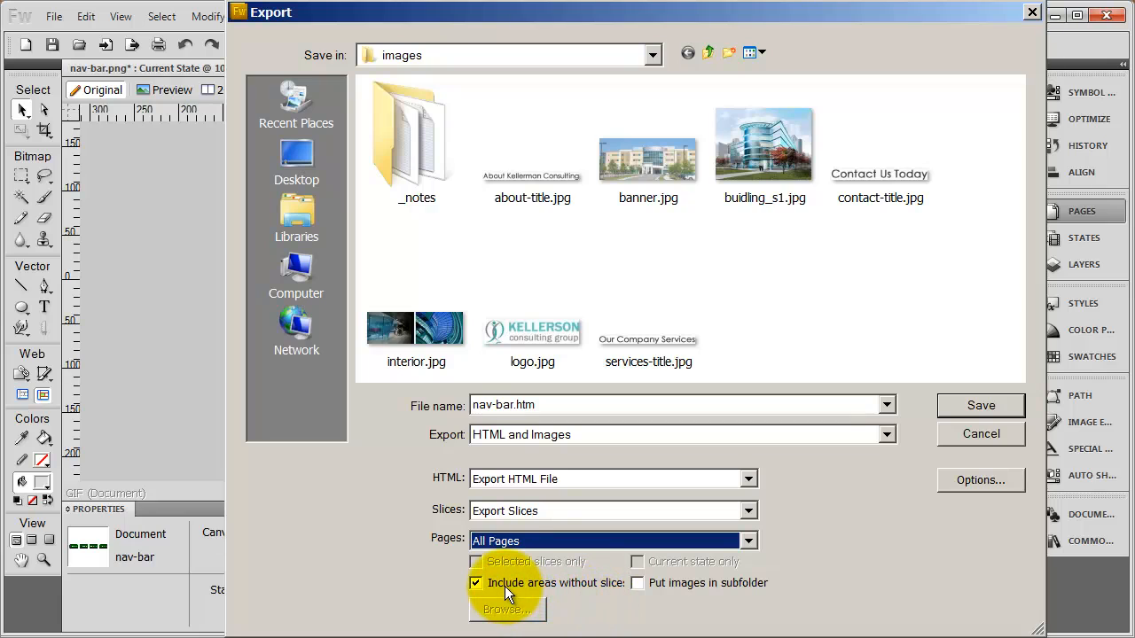
{"action": "left_click", "coordinate": [475, 582]}
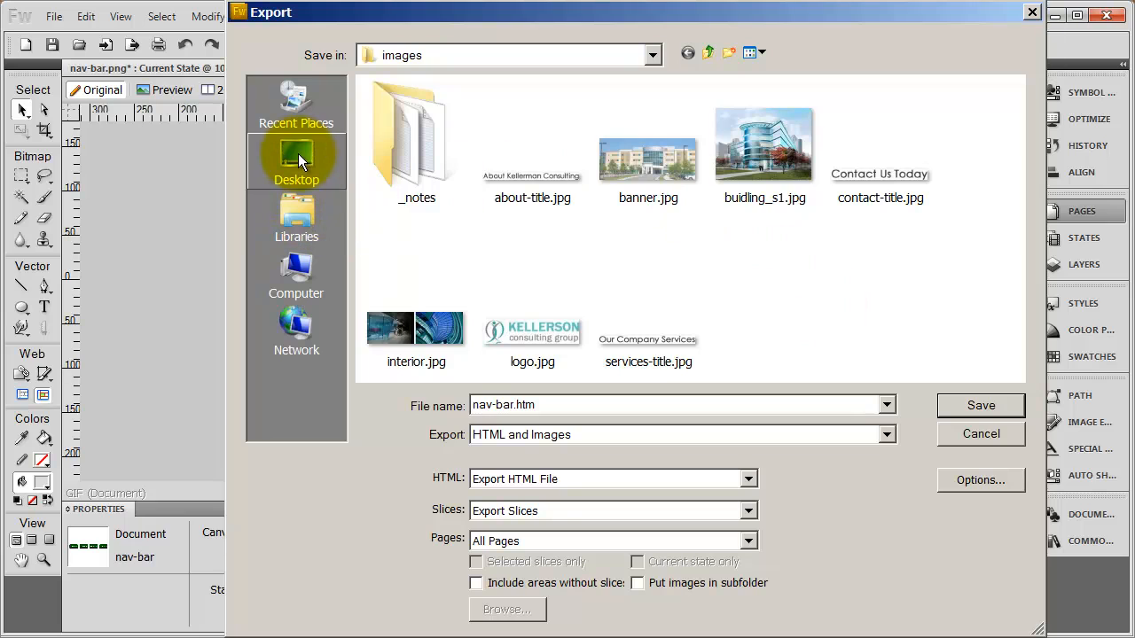
- Save the nav-bar.htm export into the Fireworks Buttons folder on the Desktop
{"action": "left_click", "coordinate": [296, 161]}
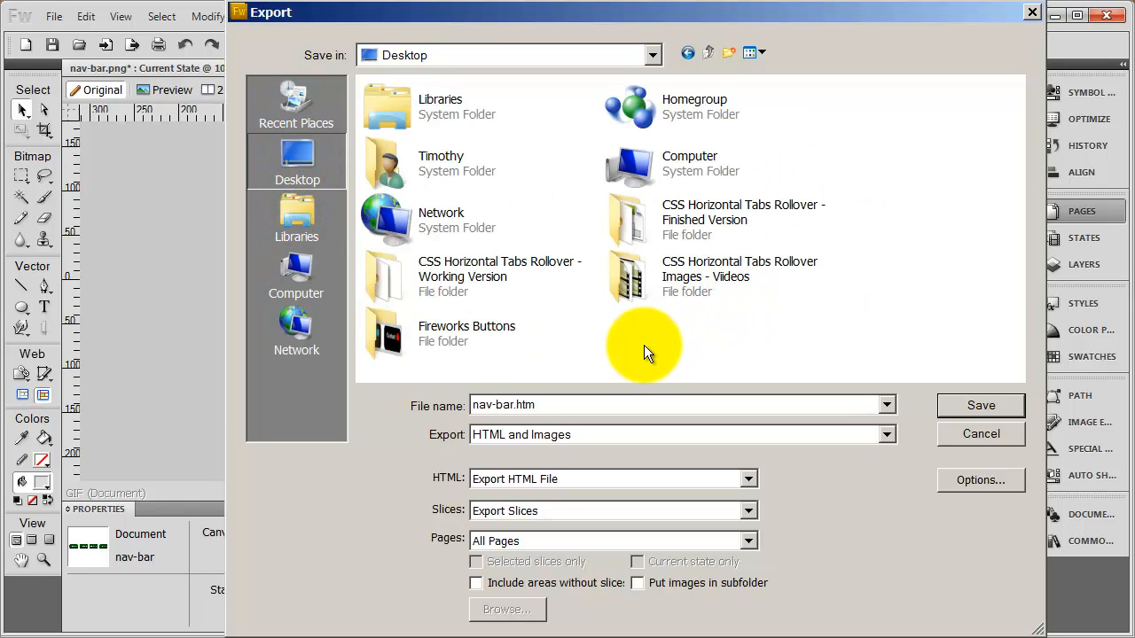
{"action": "double_click", "coordinate": [466, 333]}
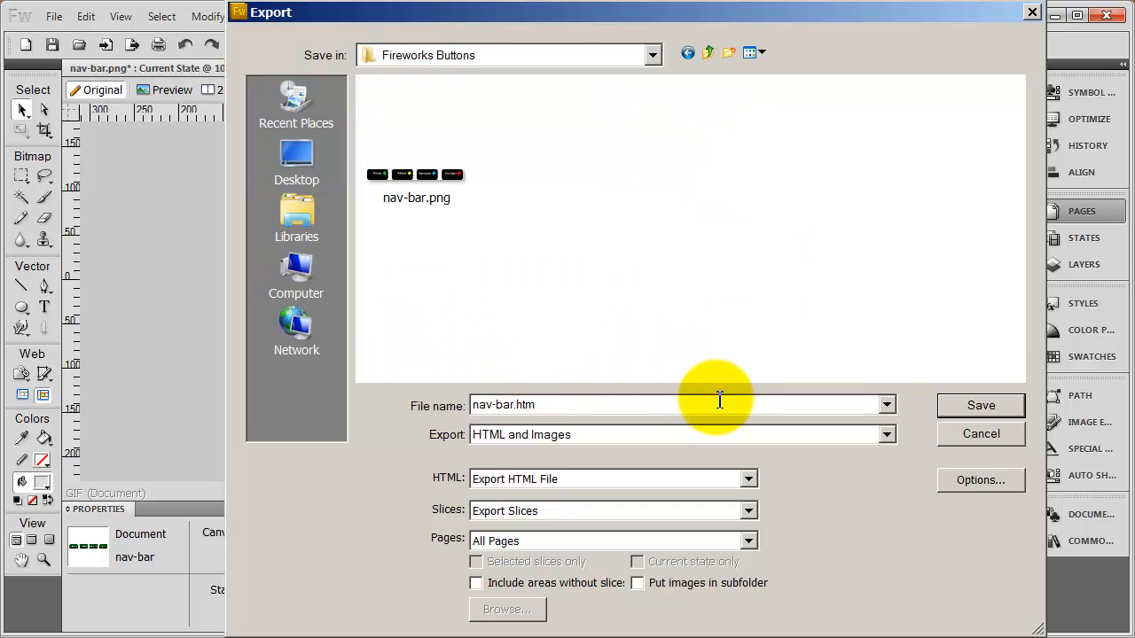
{"action": "mouse_move", "coordinate": [571, 269]}
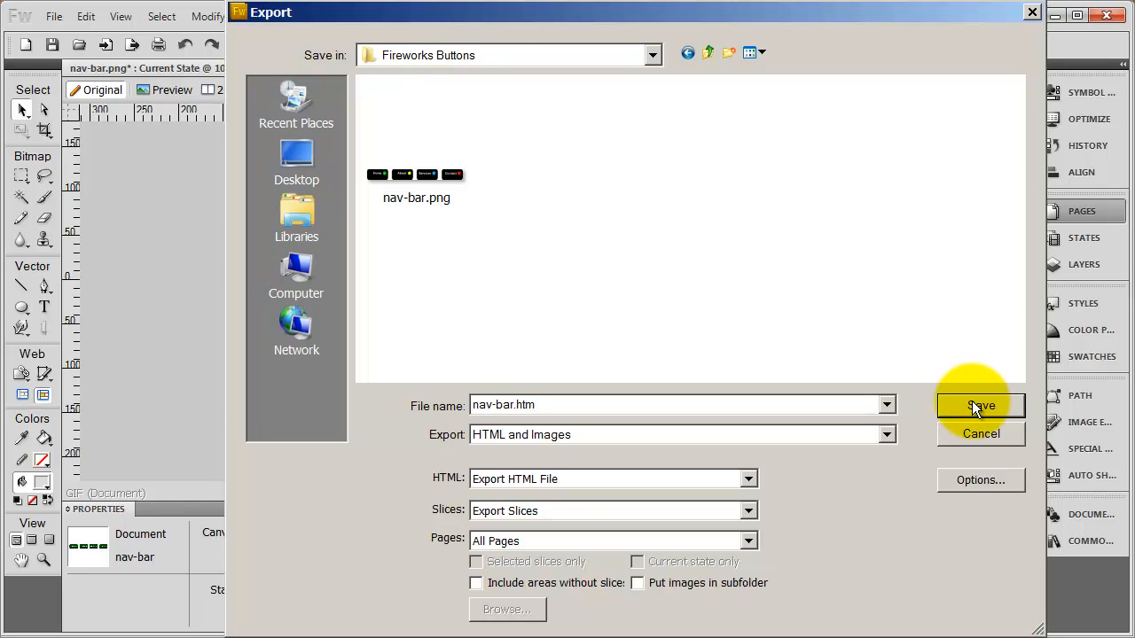
{"action": "left_click", "coordinate": [979, 404]}
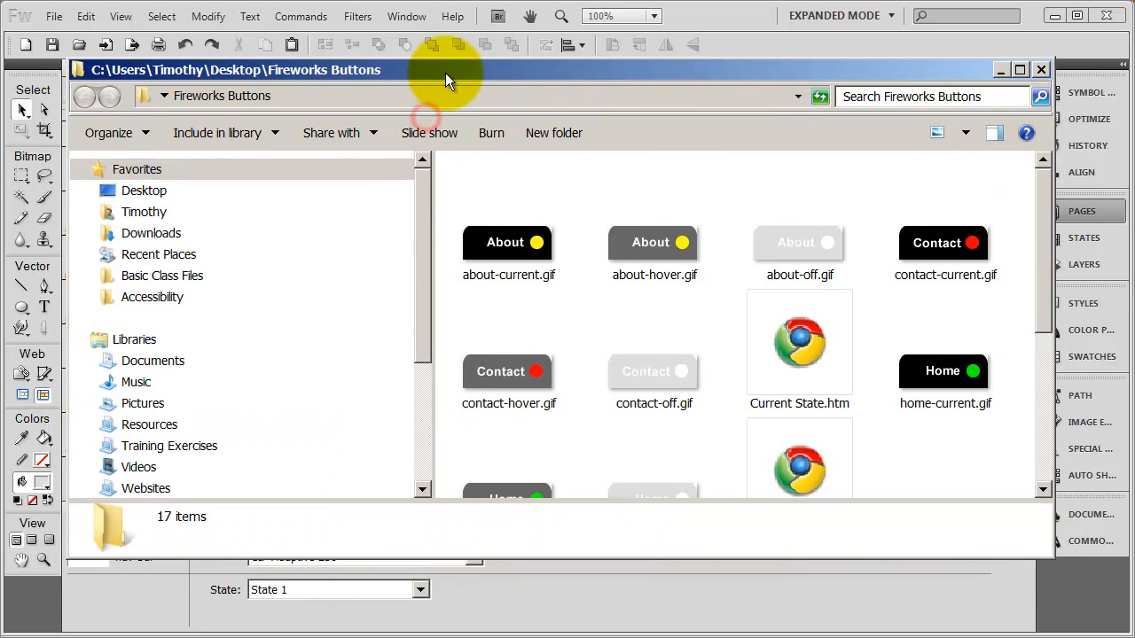
- Show the Fireworks Buttons folder as Medium Icons and inspect about-current.gif and about-off.gif
{"action": "left_click", "coordinate": [143, 191]}
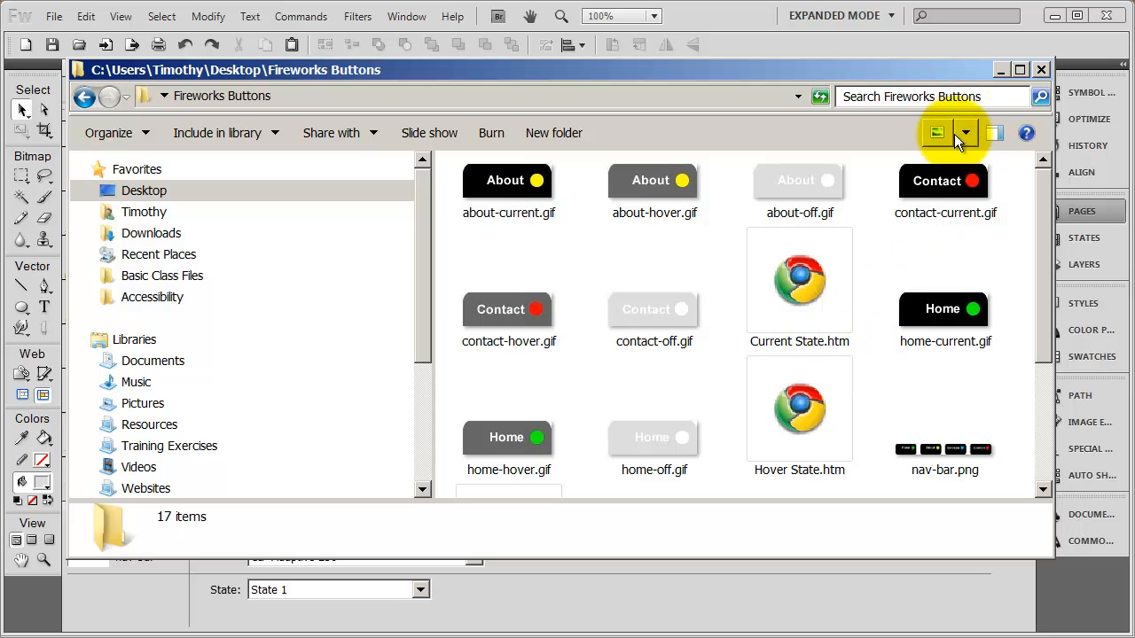
{"action": "left_click", "coordinate": [964, 133]}
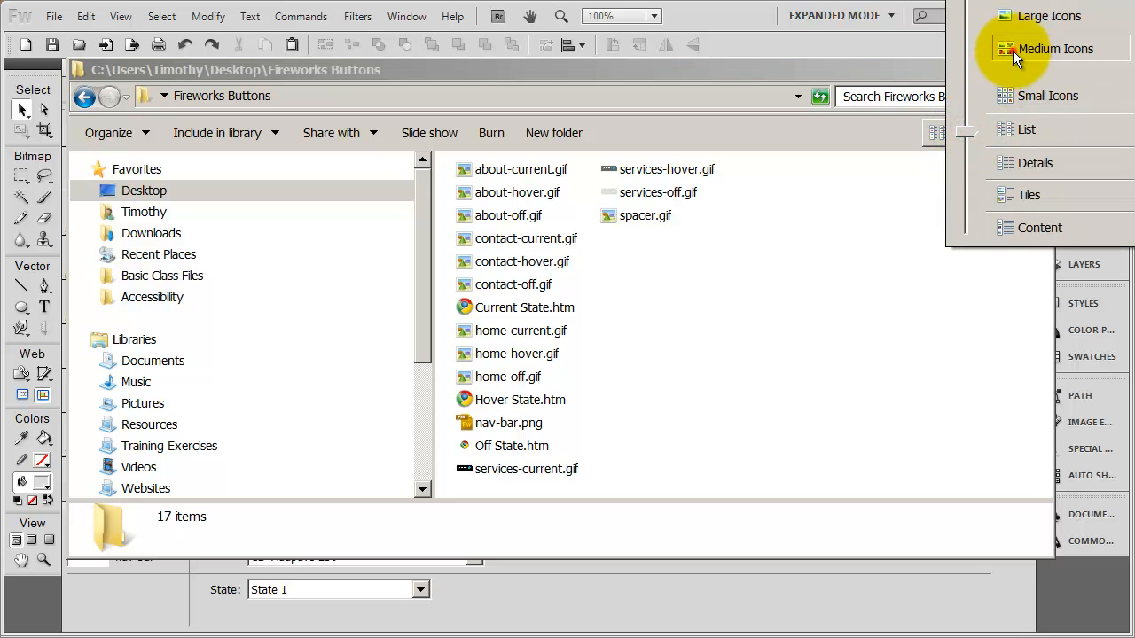
{"action": "left_click", "coordinate": [1055, 48]}
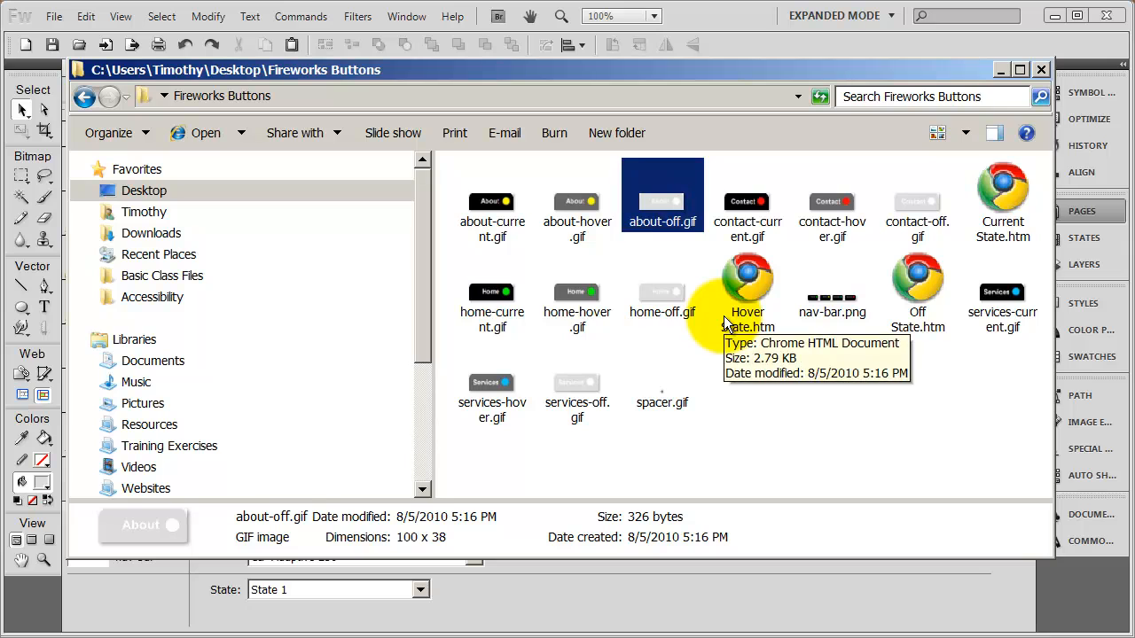
{"action": "left_click", "coordinate": [493, 213]}
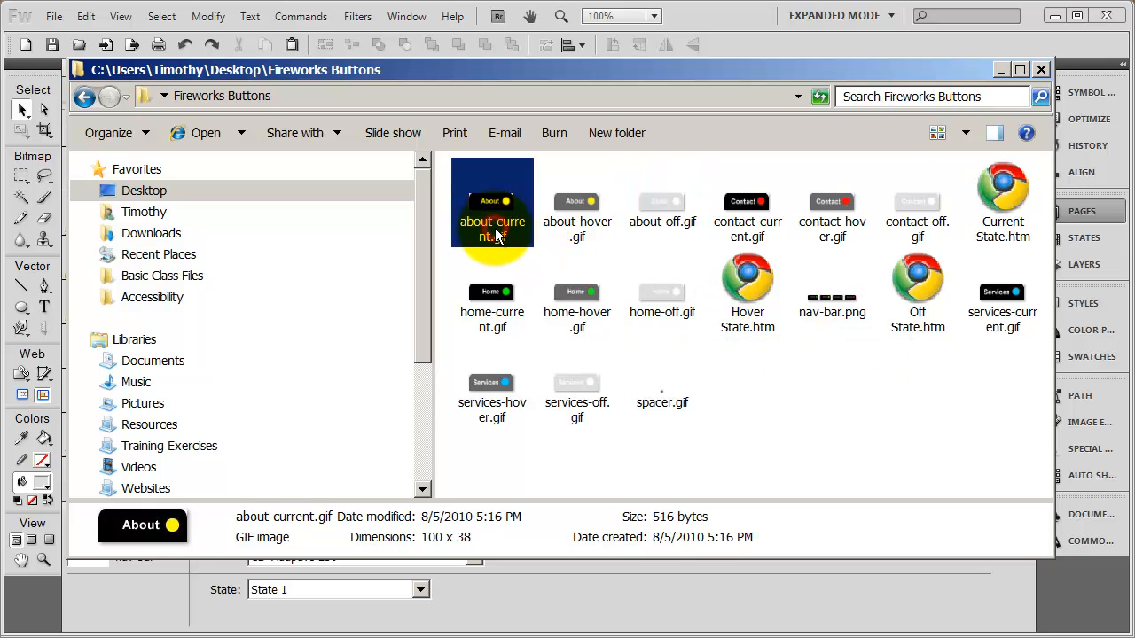
{"action": "left_click", "coordinate": [663, 209]}
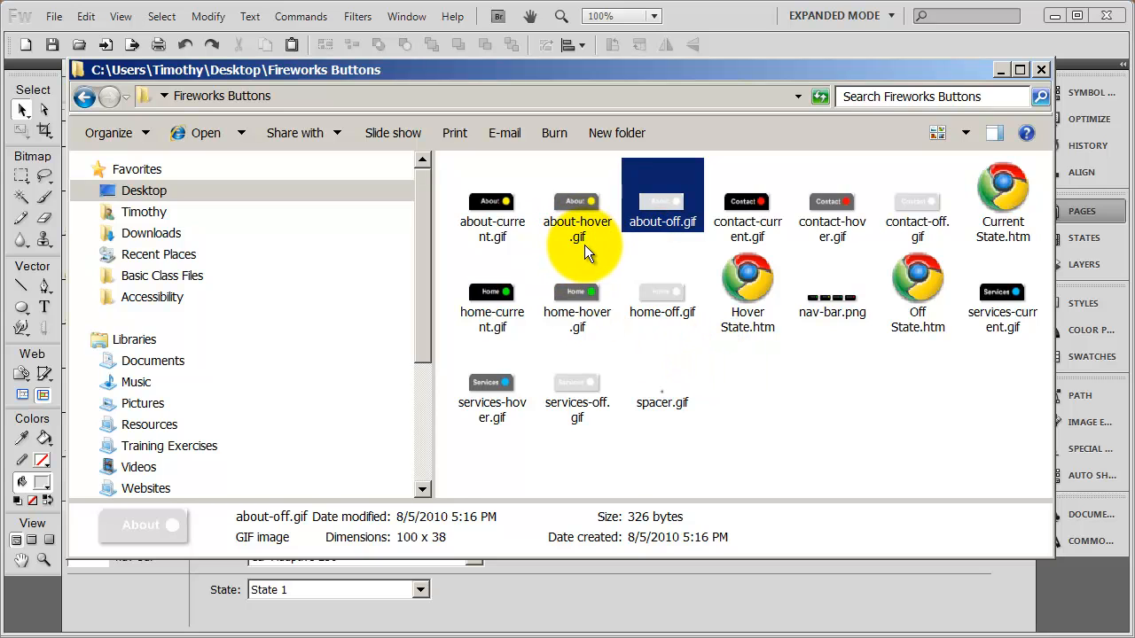
{"action": "mouse_move", "coordinate": [578, 234]}
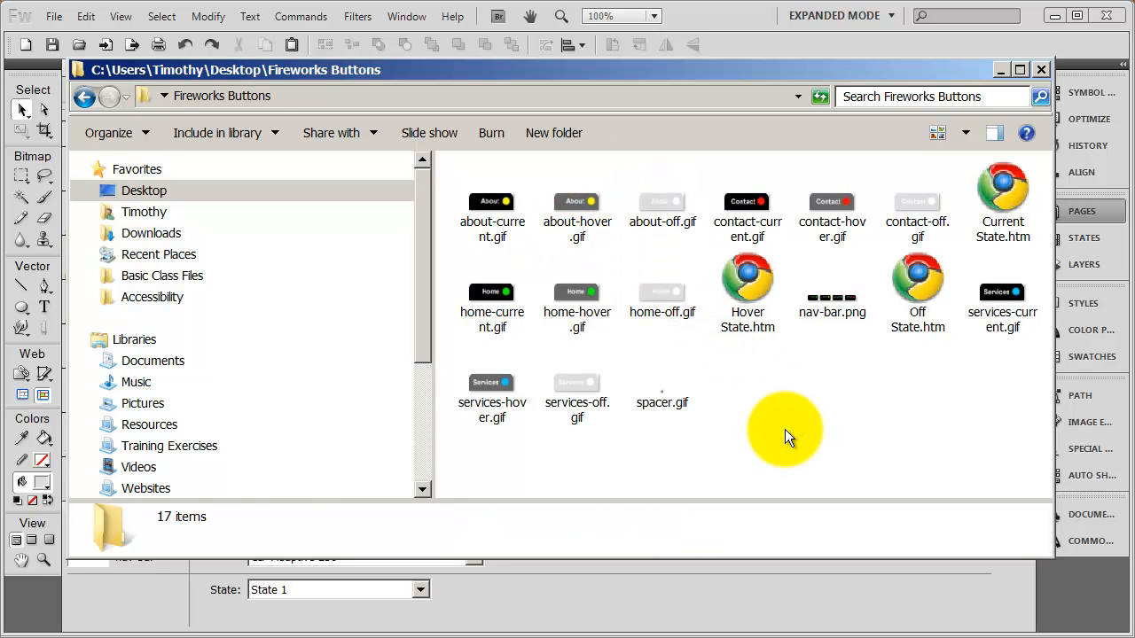
{"action": "mouse_move", "coordinate": [748, 27]}
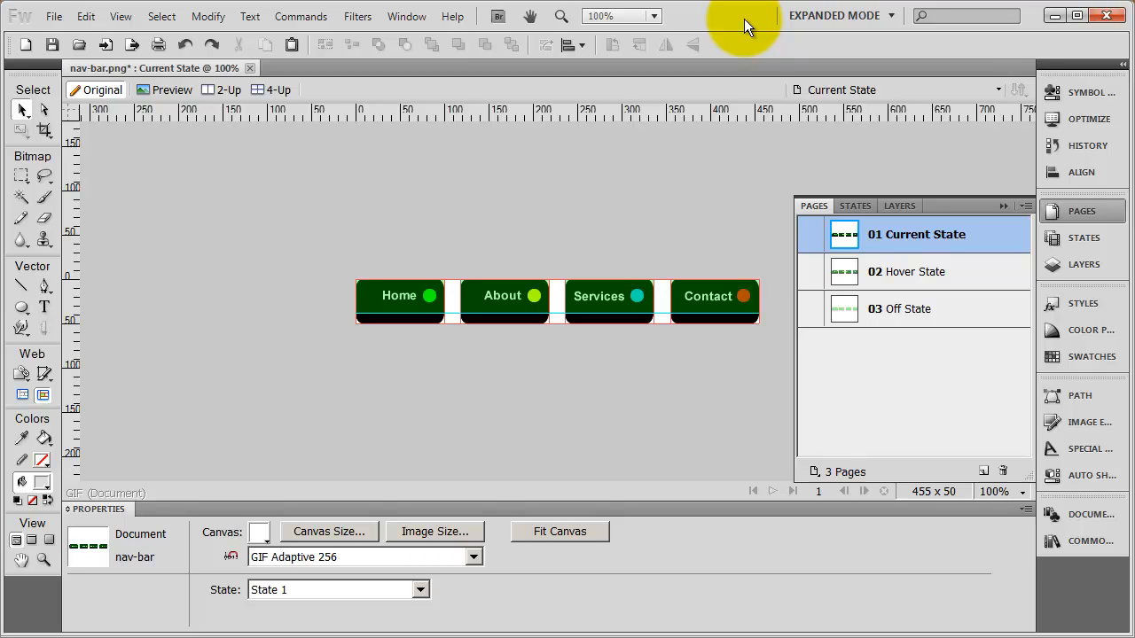
{"action": "mouse_move", "coordinate": [300, 246]}
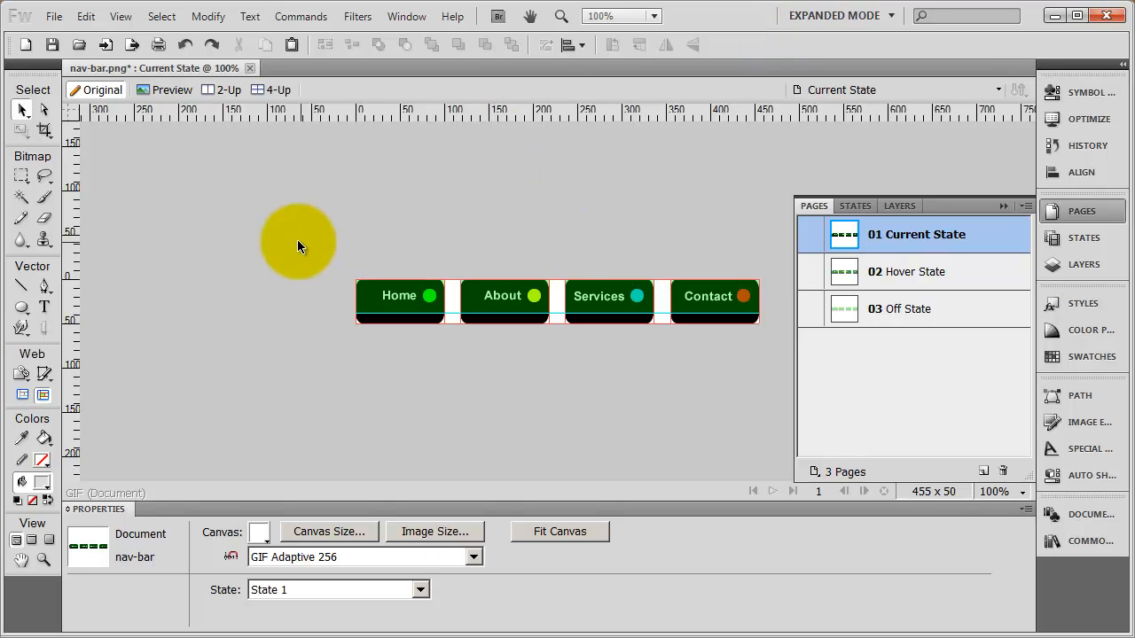
{"action": "left_click", "coordinate": [399, 298]}
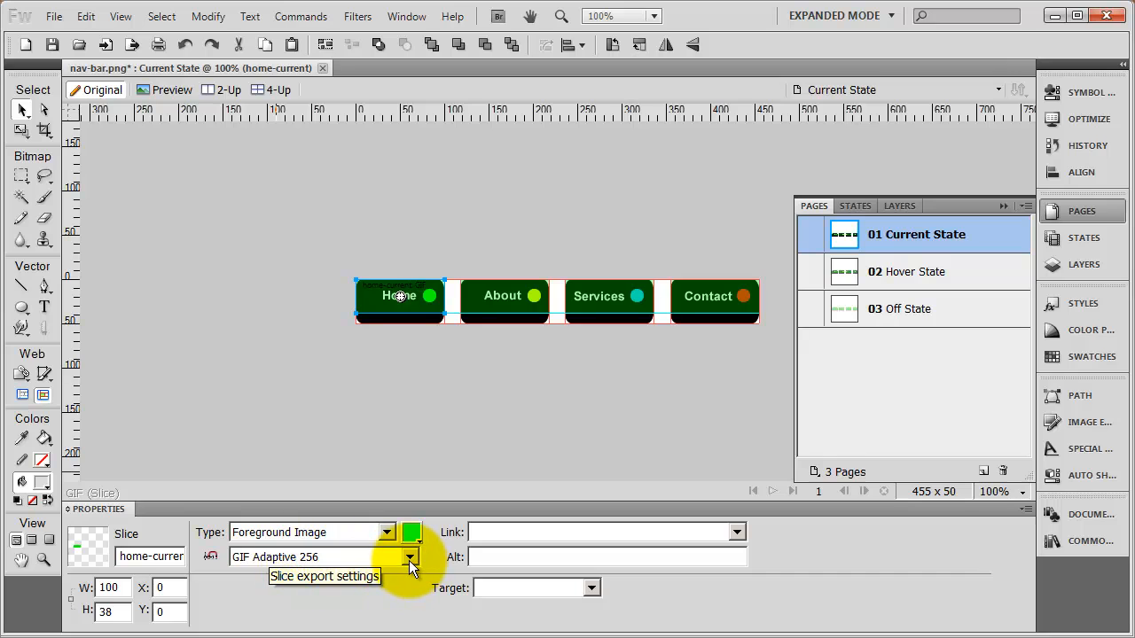
{"action": "left_click", "coordinate": [408, 556]}
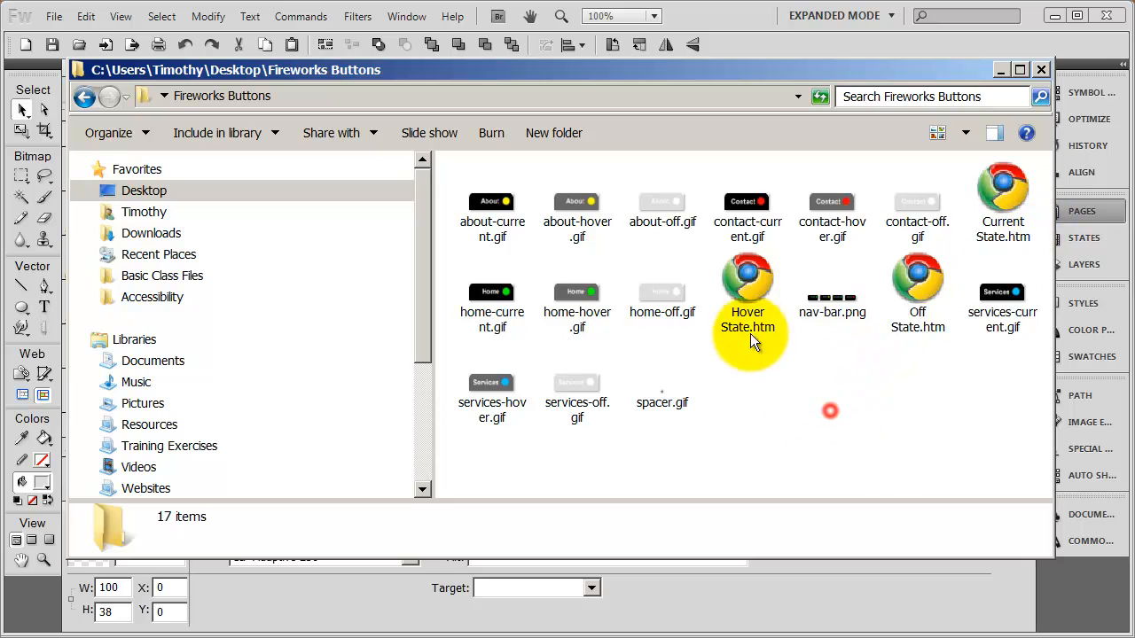
- Select Off State.htm and bring up its context menu to open it with Dreamweaver
{"action": "left_click", "coordinate": [918, 292]}
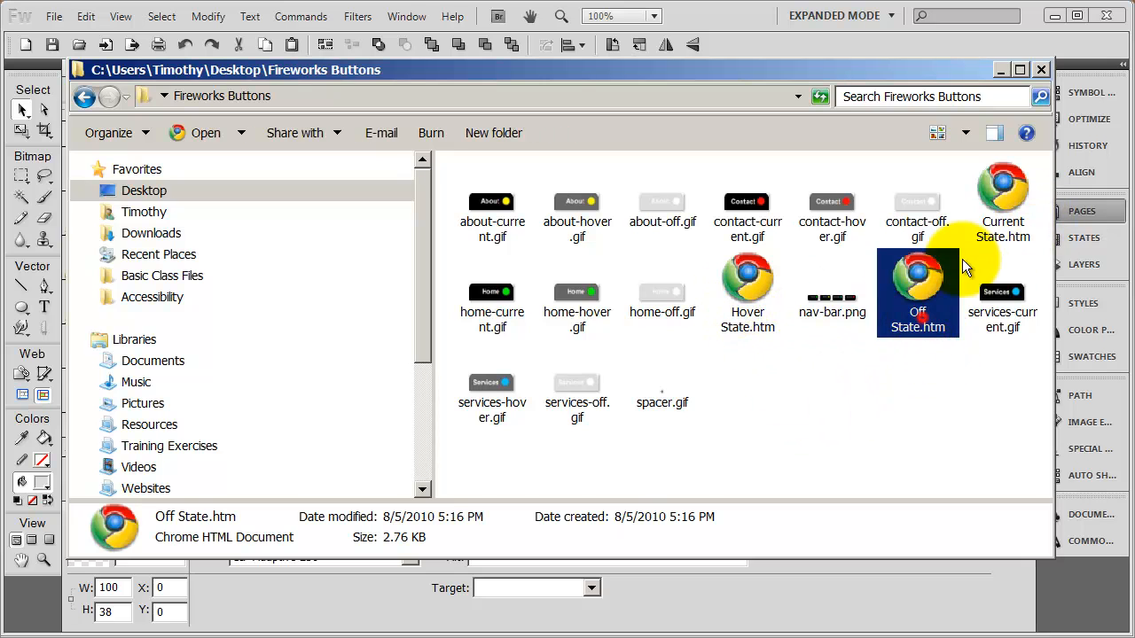
{"action": "left_click", "coordinate": [748, 293]}
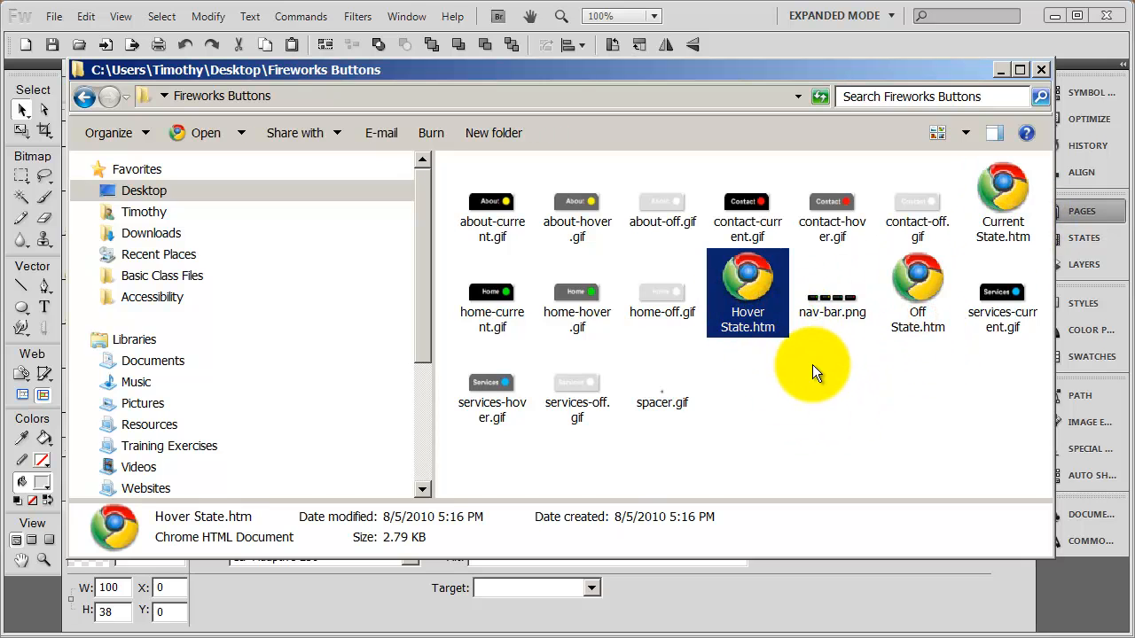
{"action": "mouse_move", "coordinate": [783, 422]}
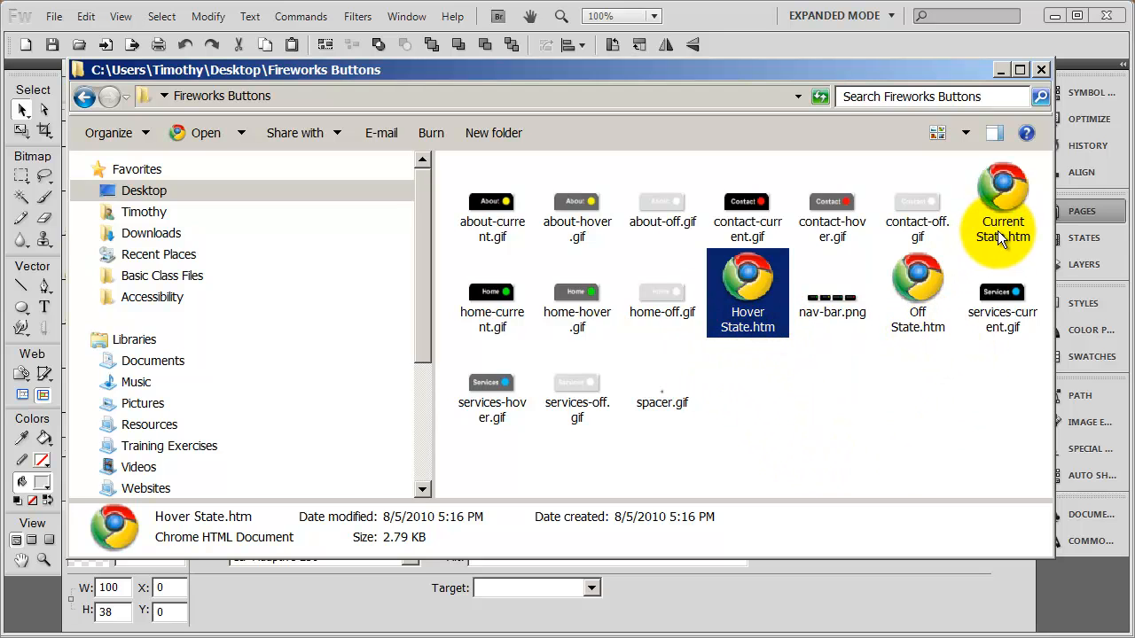
{"action": "left_click", "coordinate": [916, 293]}
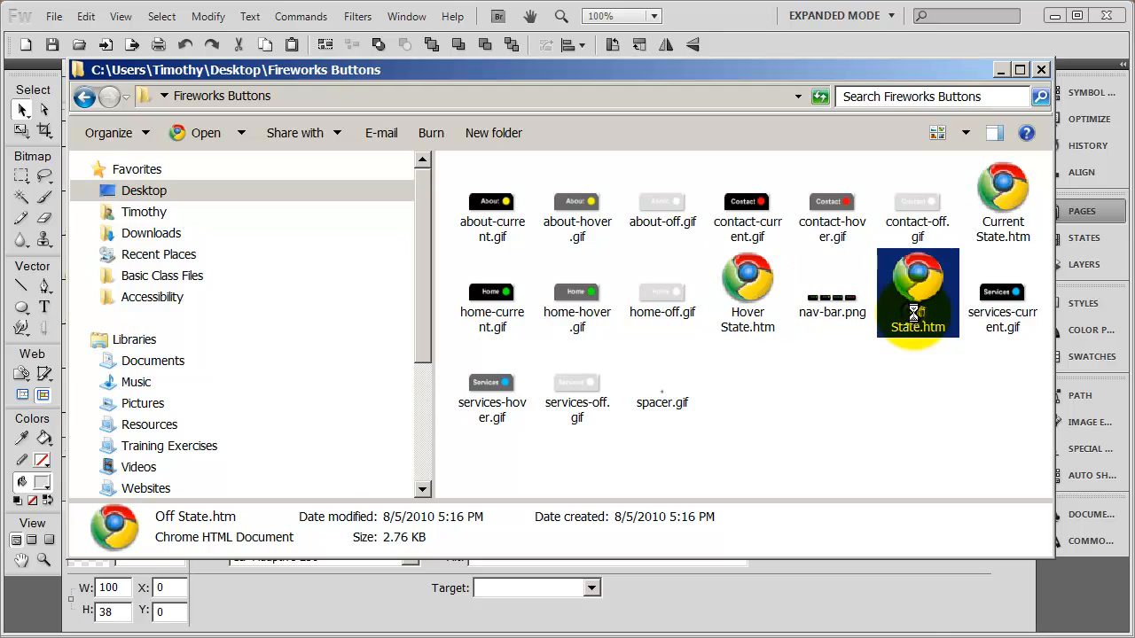
{"action": "right_click", "coordinate": [918, 305]}
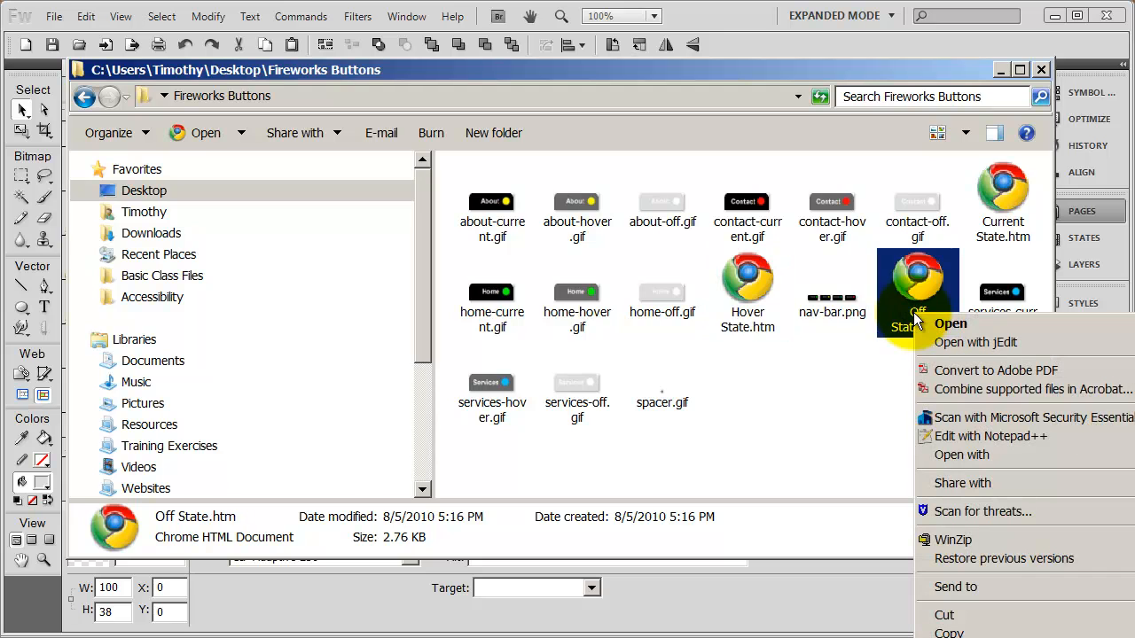
{"action": "mouse_move", "coordinate": [961, 454]}
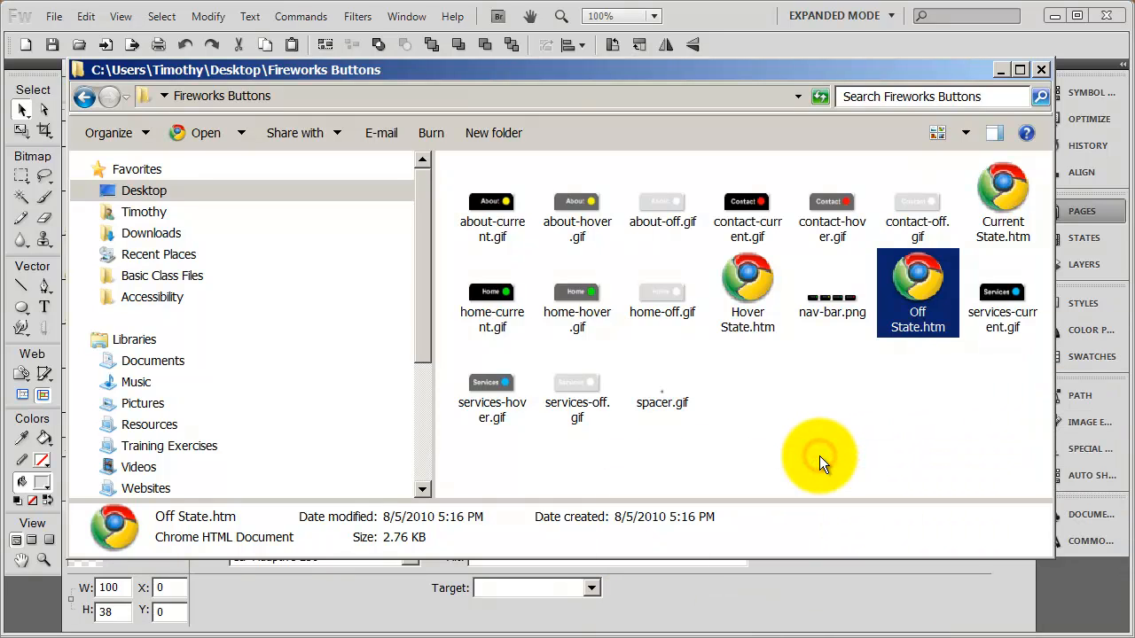
{"action": "mouse_move", "coordinate": [819, 457]}
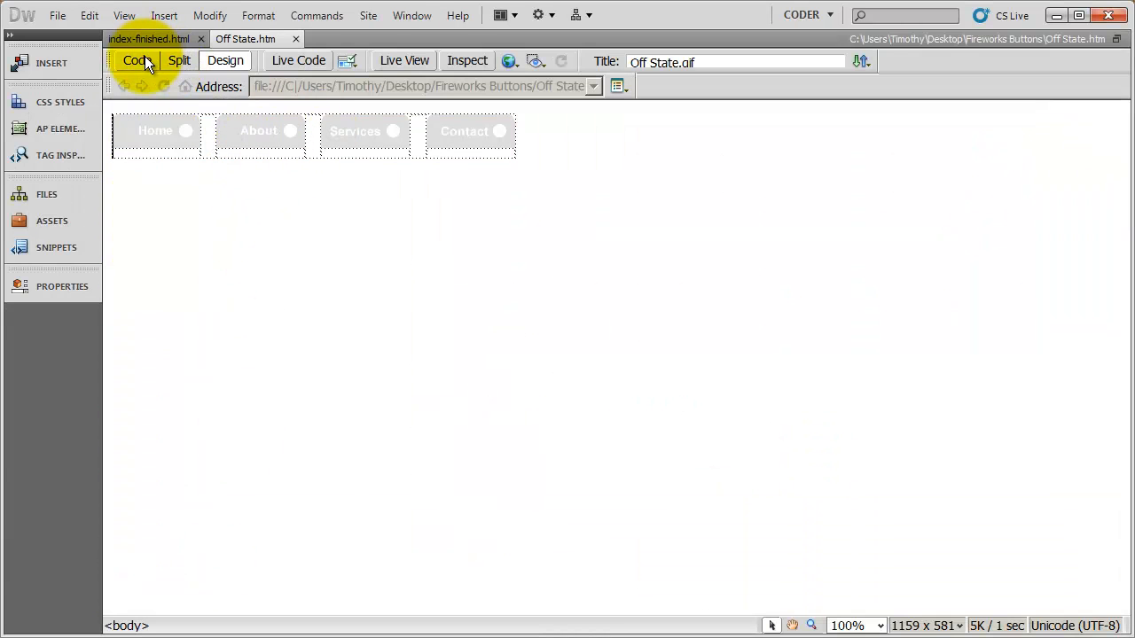
- Switch Off State.htm to Code view and scroll through its spacer.gif table markup
{"action": "left_click", "coordinate": [136, 60]}
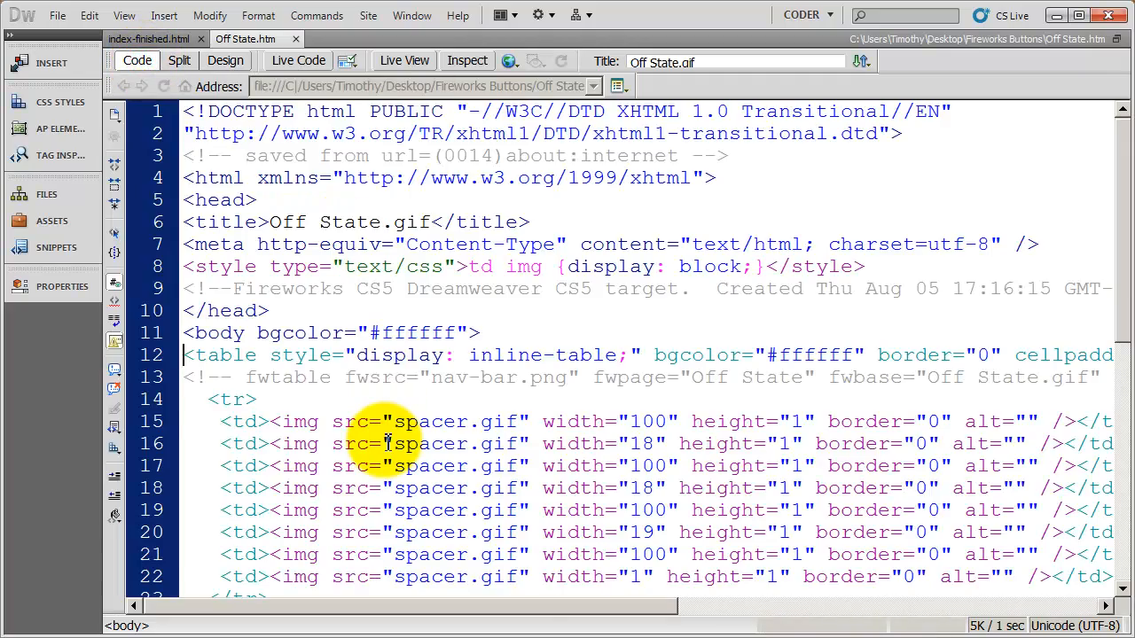
{"action": "scroll", "scroll_direction": "down", "scroll_amount": 3}
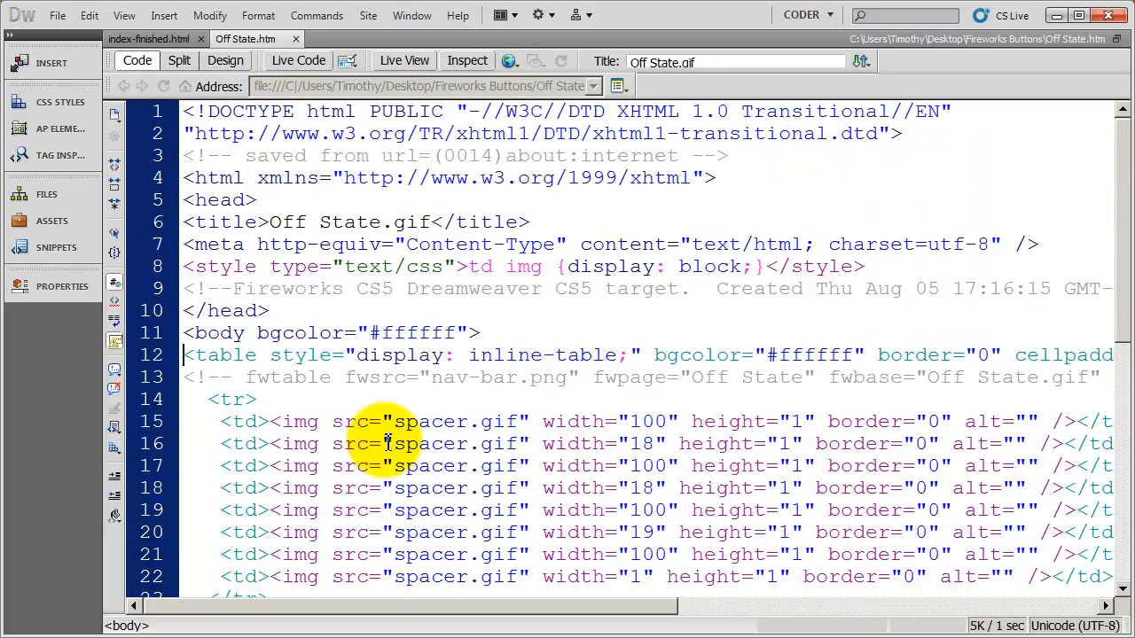
{"action": "scroll", "scroll_direction": "down", "scroll_amount": 3}
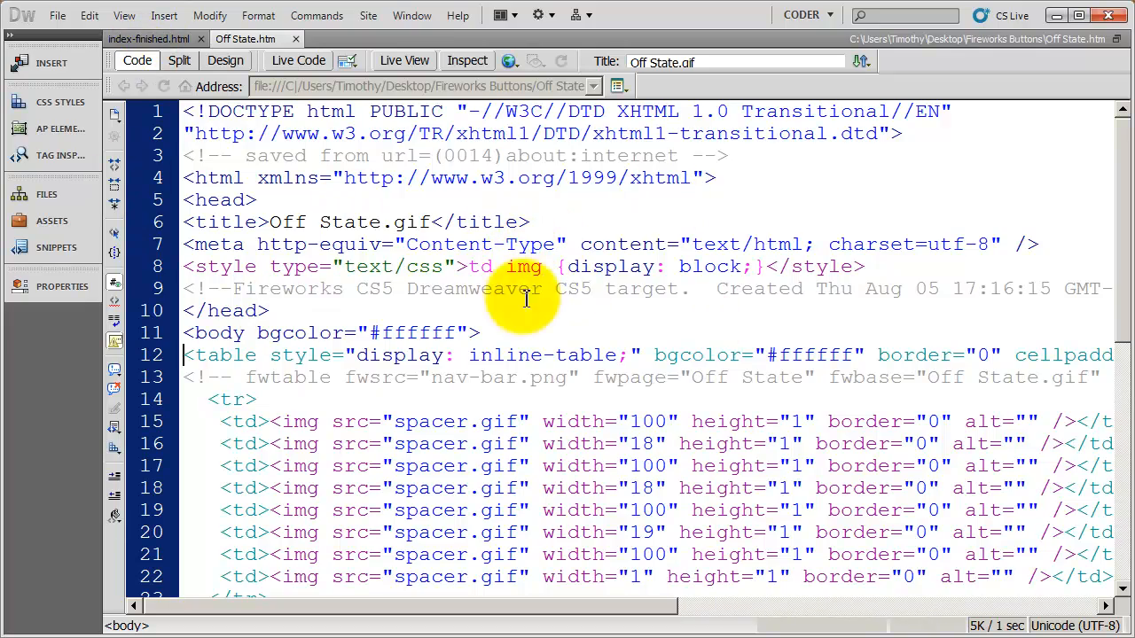
{"action": "scroll", "scroll_direction": "down", "scroll_amount": 3}
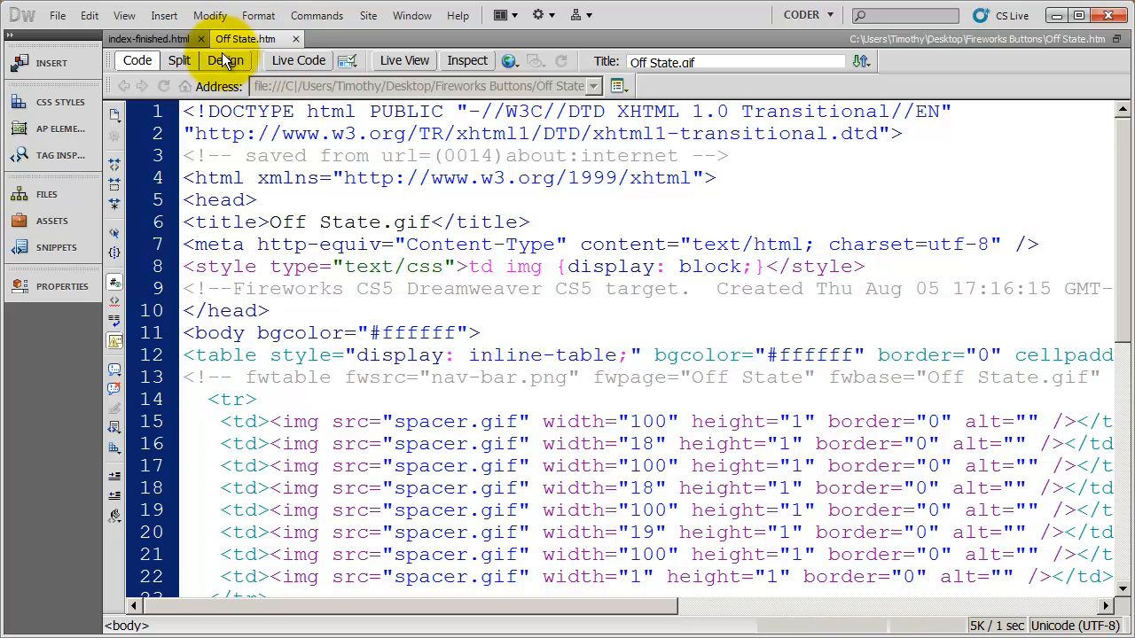
- Preview Off State.htm in Design and Live View, recheck the code, then close its tab
{"action": "left_click", "coordinate": [404, 60]}
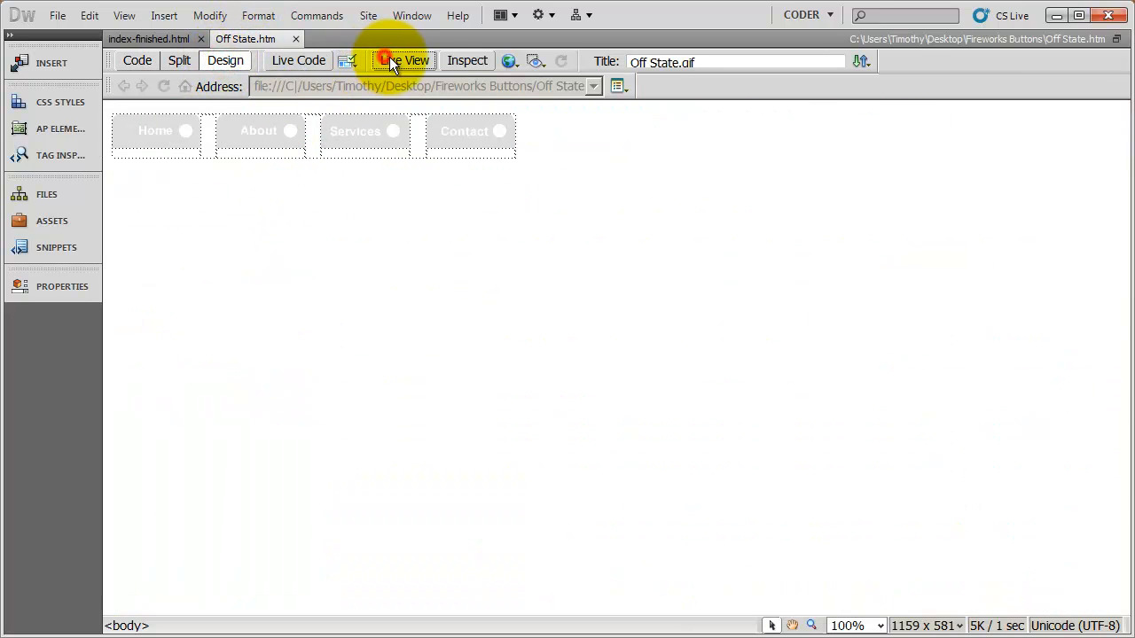
{"action": "left_click", "coordinate": [404, 60]}
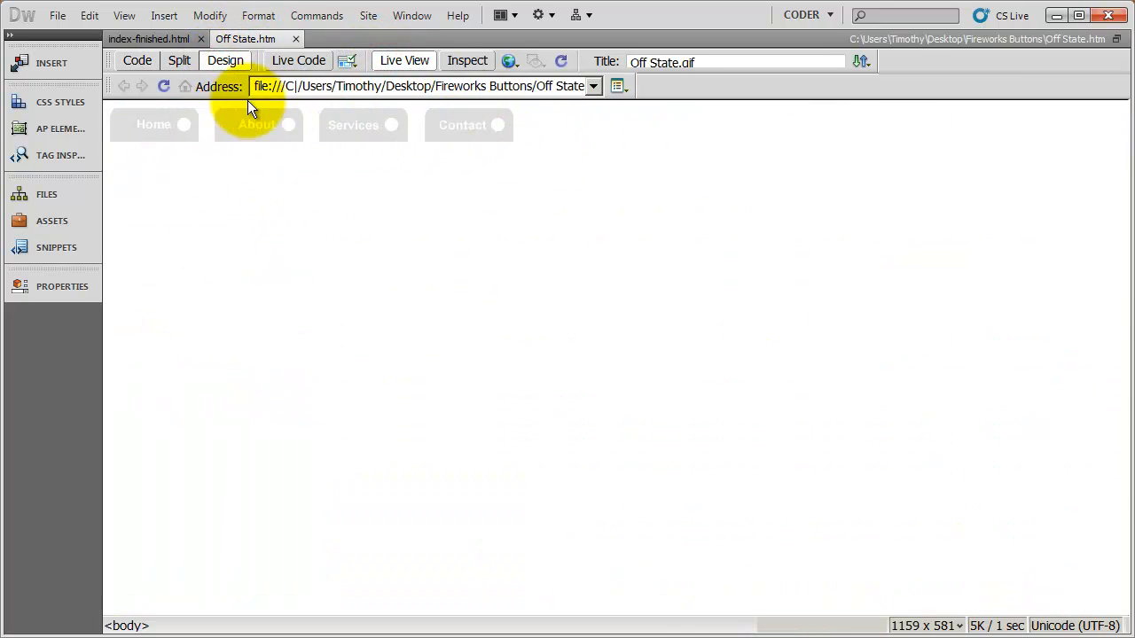
{"action": "left_click", "coordinate": [139, 60]}
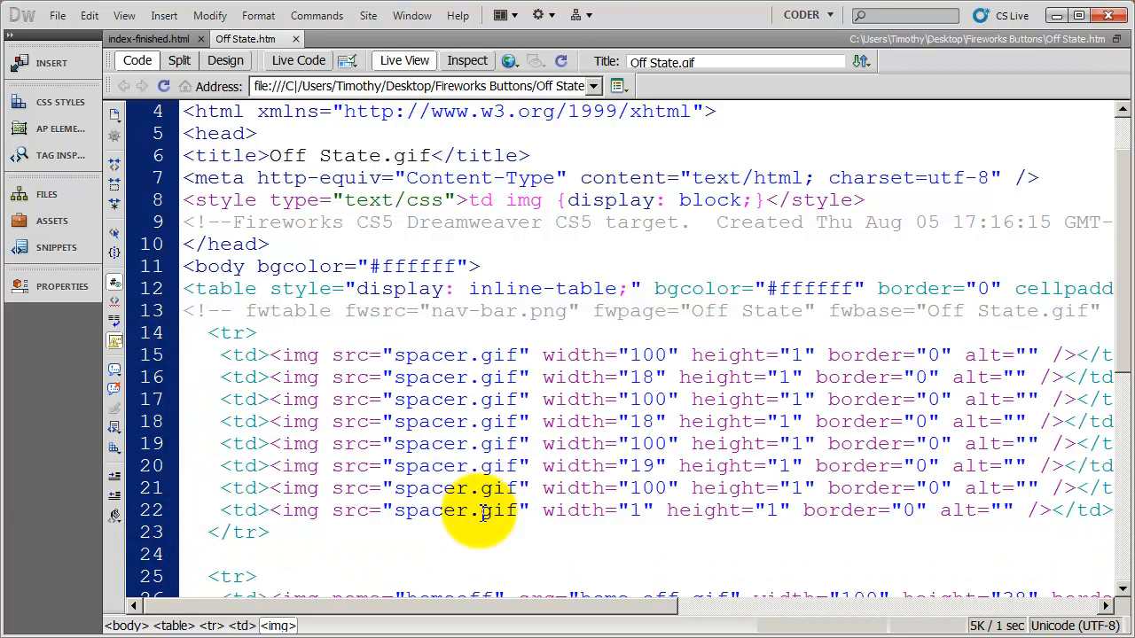
{"action": "left_click", "coordinate": [475, 511]}
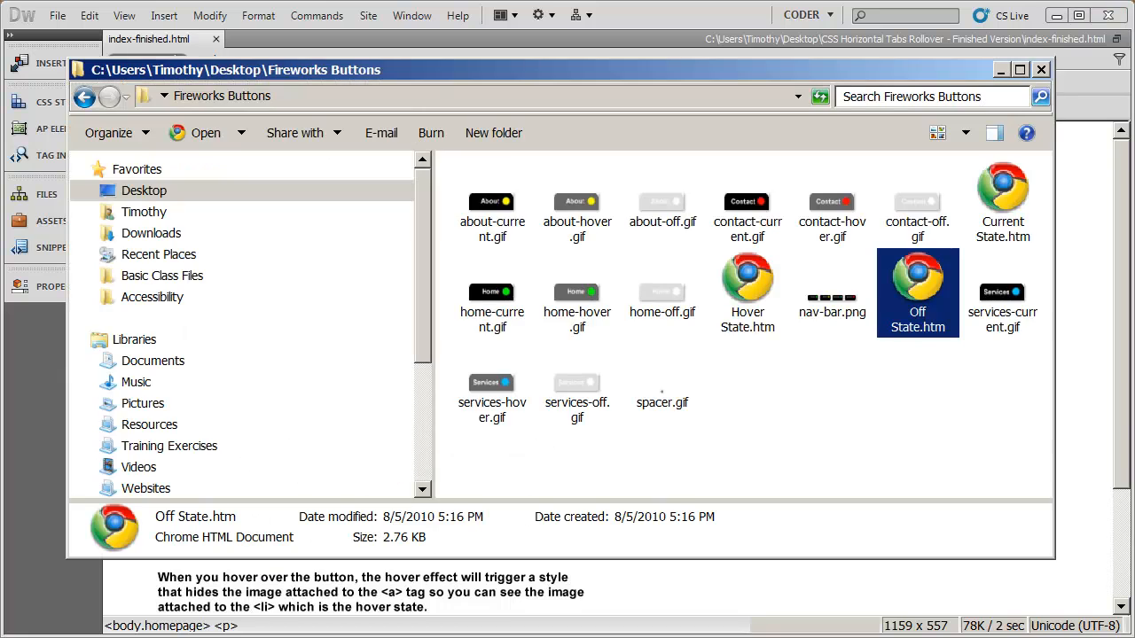
{"action": "mouse_move", "coordinate": [913, 319]}
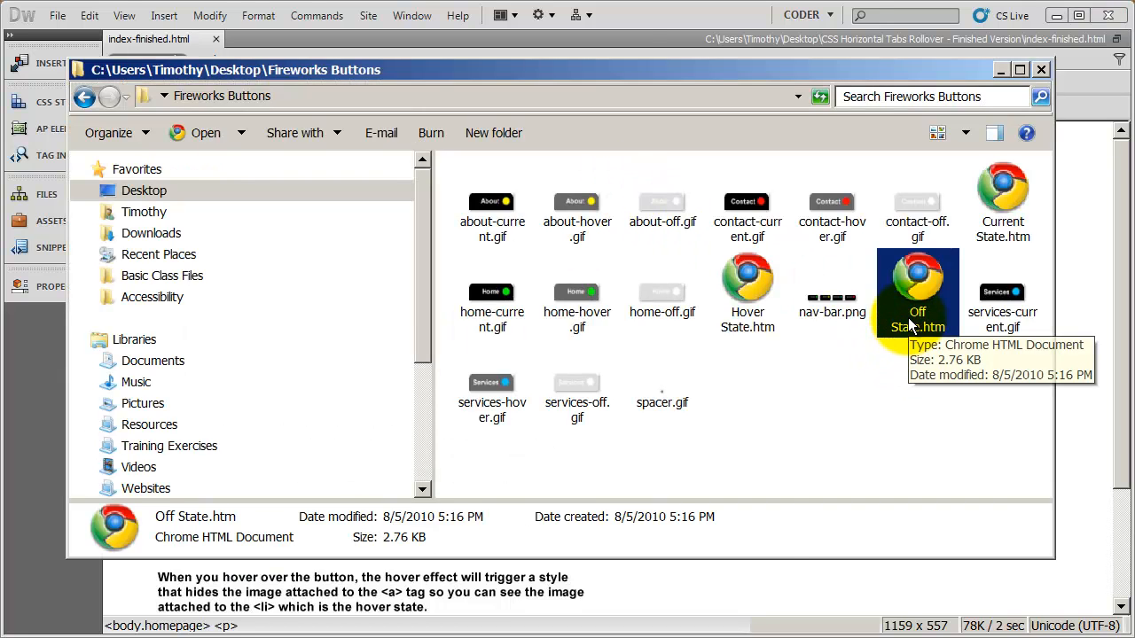
- Delete the .htm pages and spacer.gif, leaving nav-bar.png and the button GIFs, and select nav-bar.png
{"action": "left_click", "coordinate": [746, 293]}
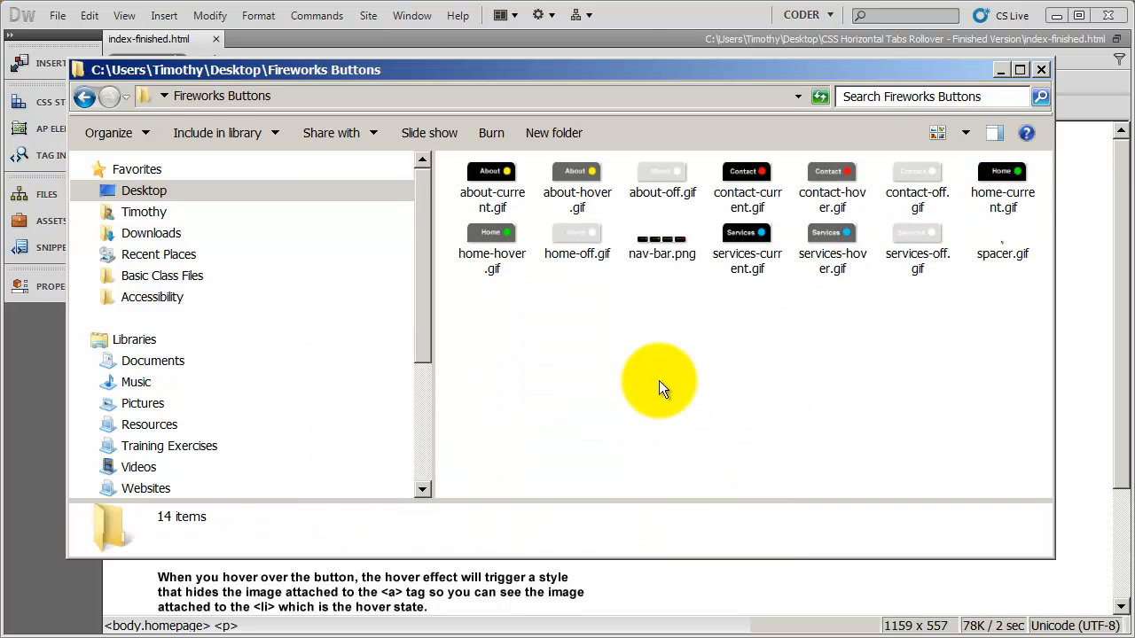
{"action": "left_click", "coordinate": [964, 133]}
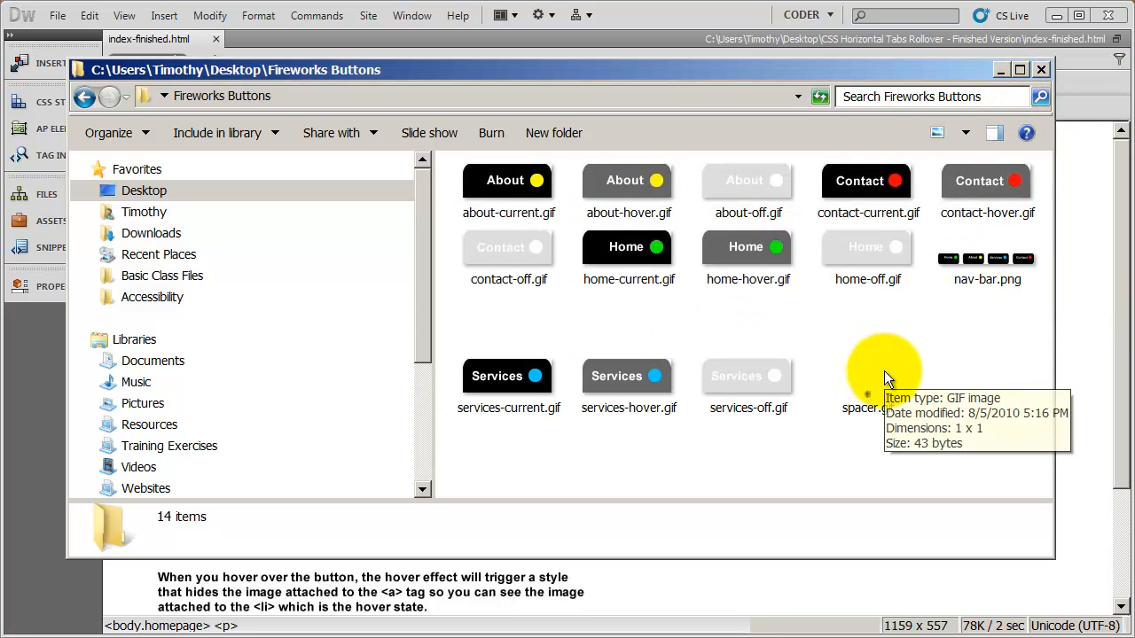
{"action": "mouse_move", "coordinate": [867, 393]}
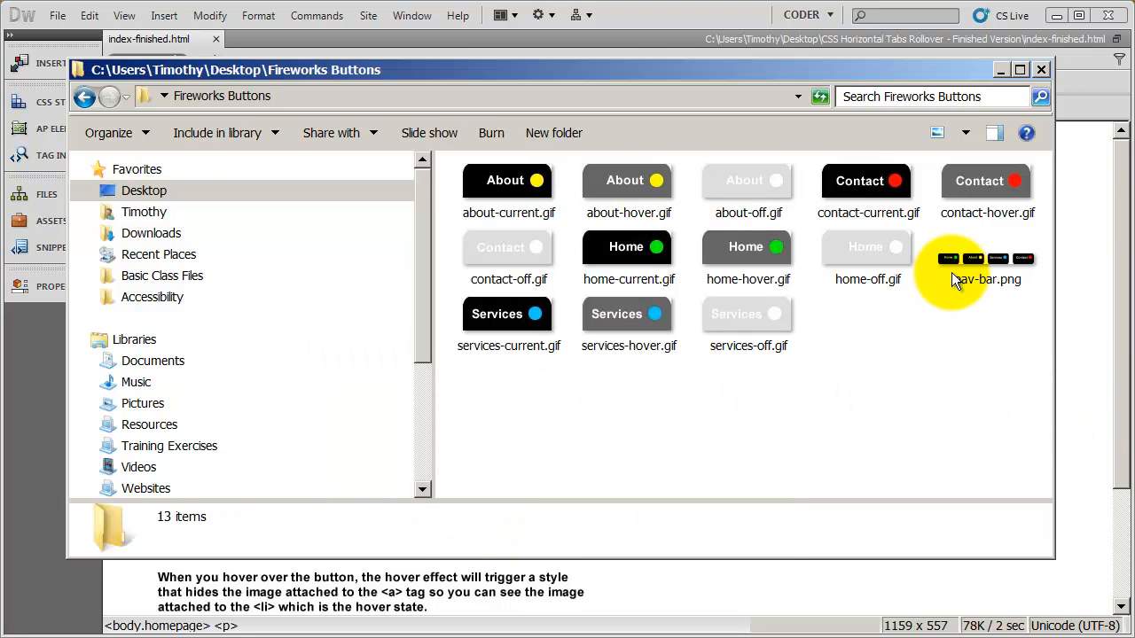
{"action": "left_click", "coordinate": [986, 257]}
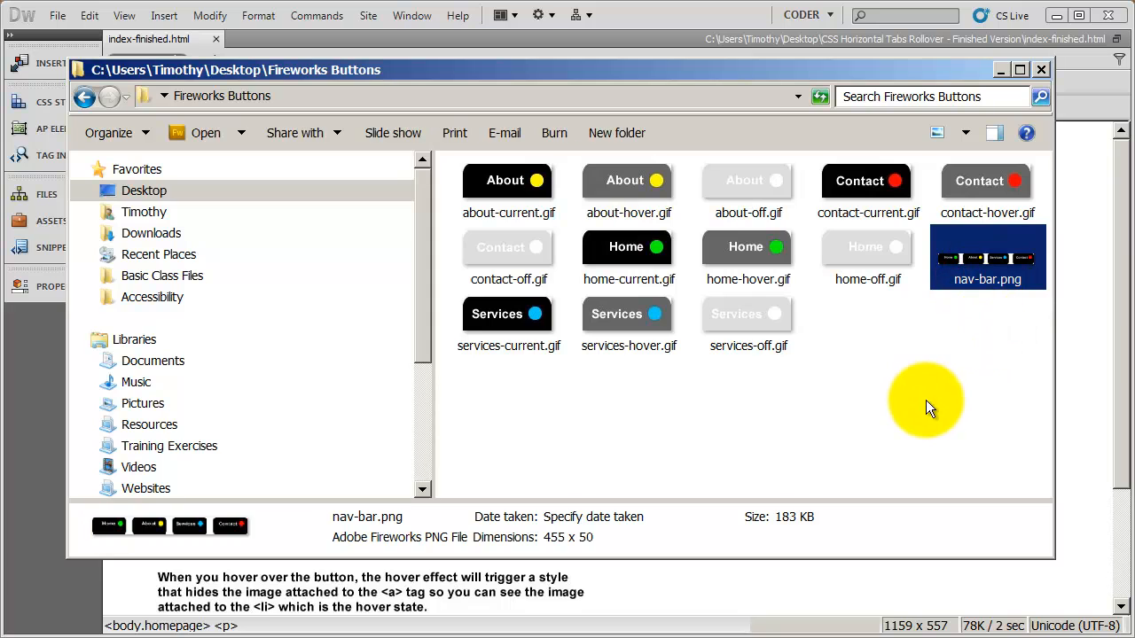
{"action": "mouse_move", "coordinate": [1004, 290]}
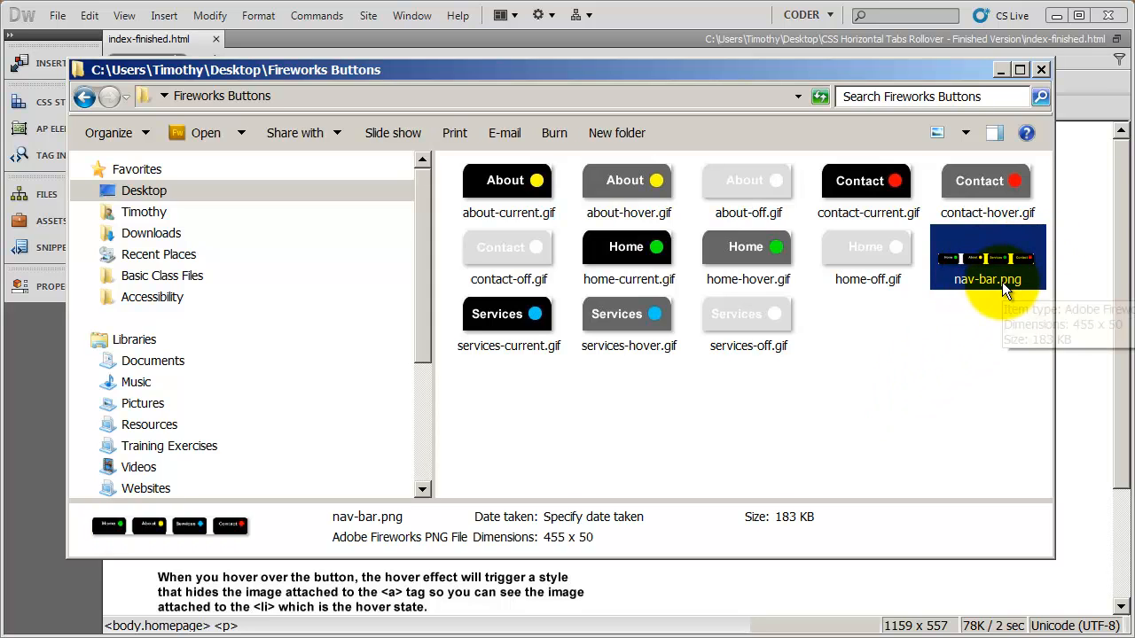